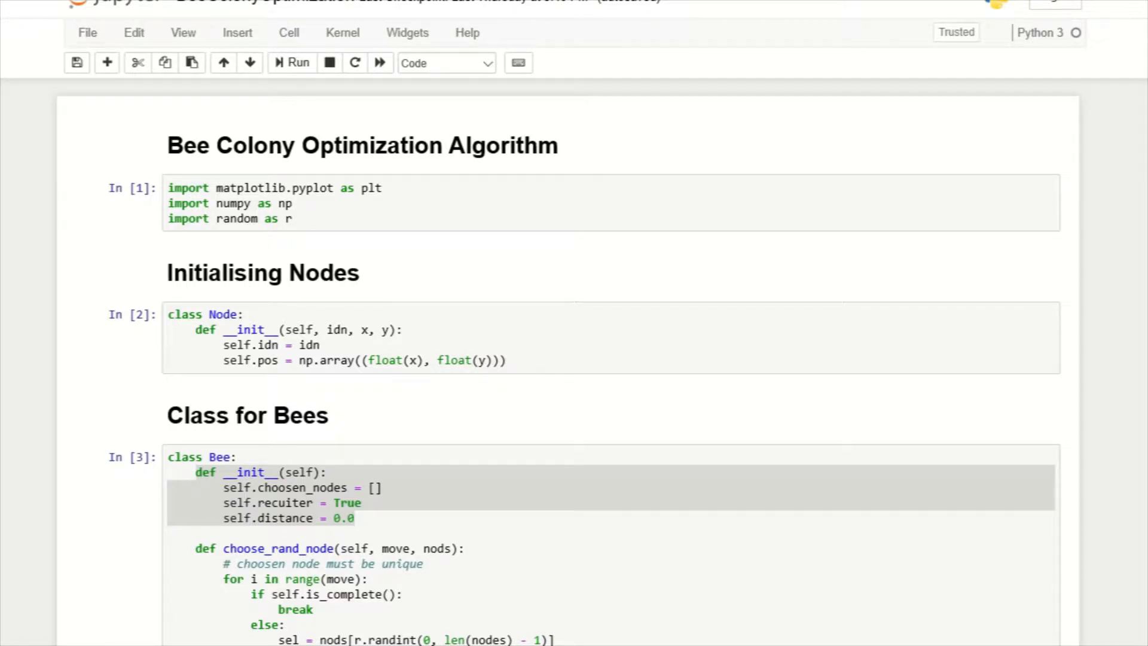
pyautogui.moveTo(110, 211)
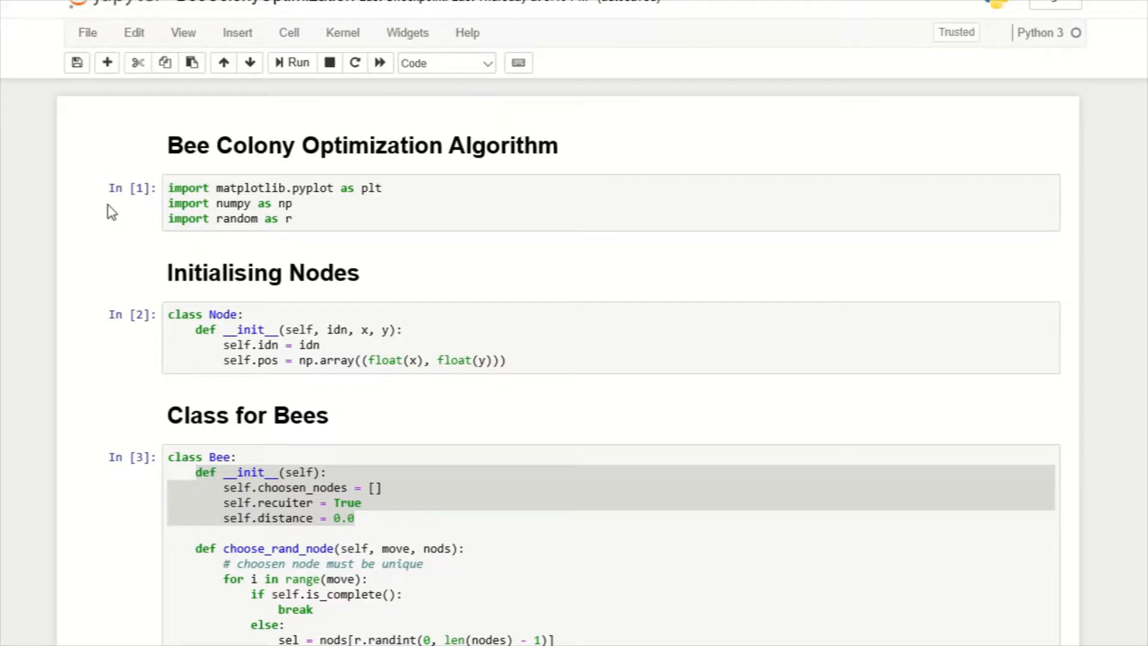
# - Scroll down past the imports and select the Node class cell to re-execute it
pyautogui.scroll(-3)
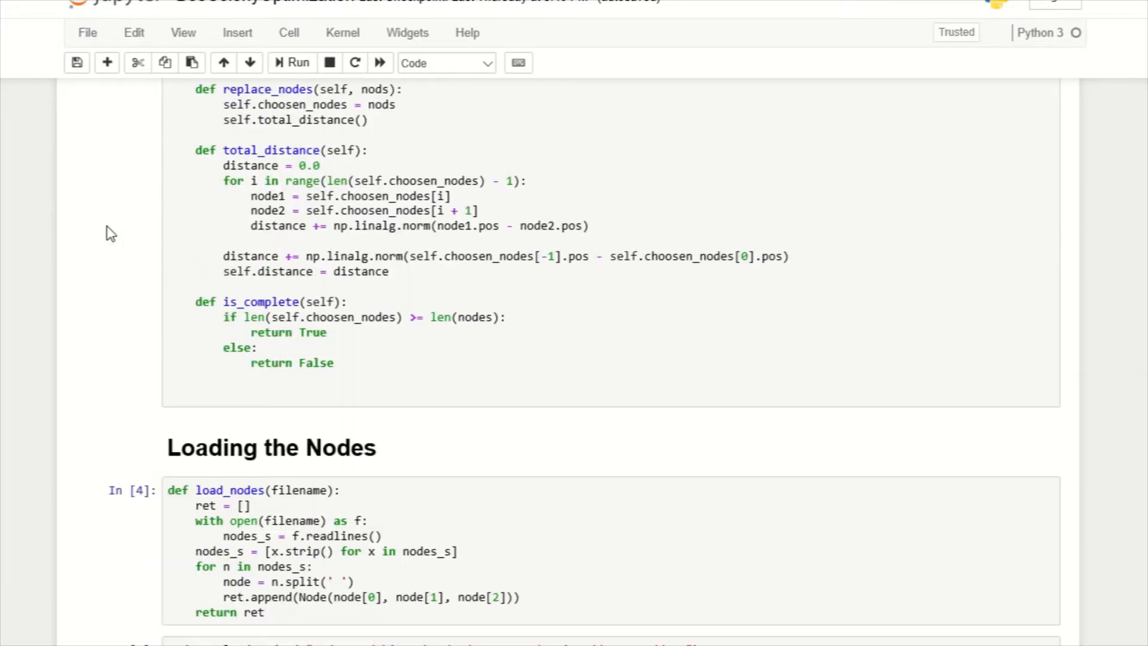
pyautogui.scroll(-3)
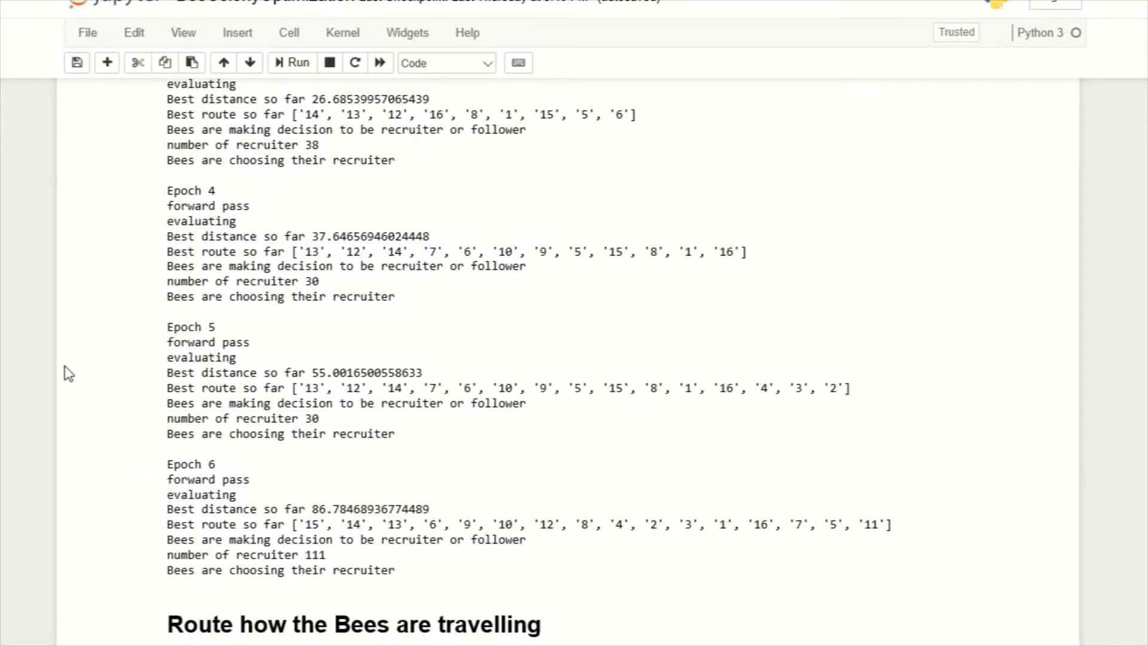
pyautogui.scroll(-3)
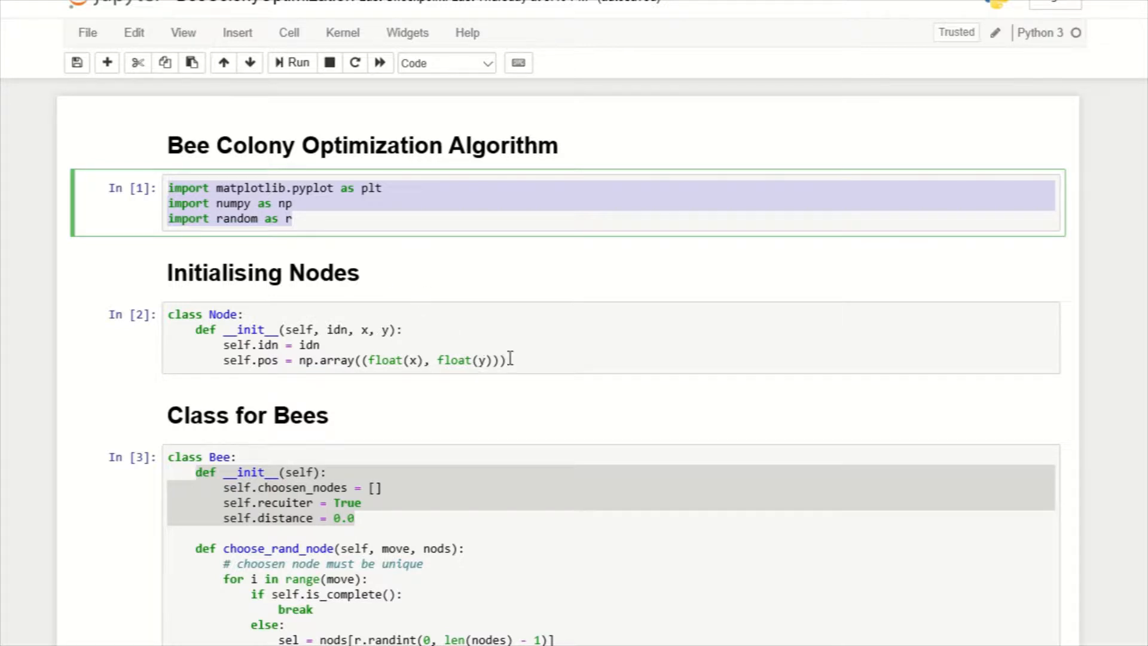
pyautogui.scroll(-3)
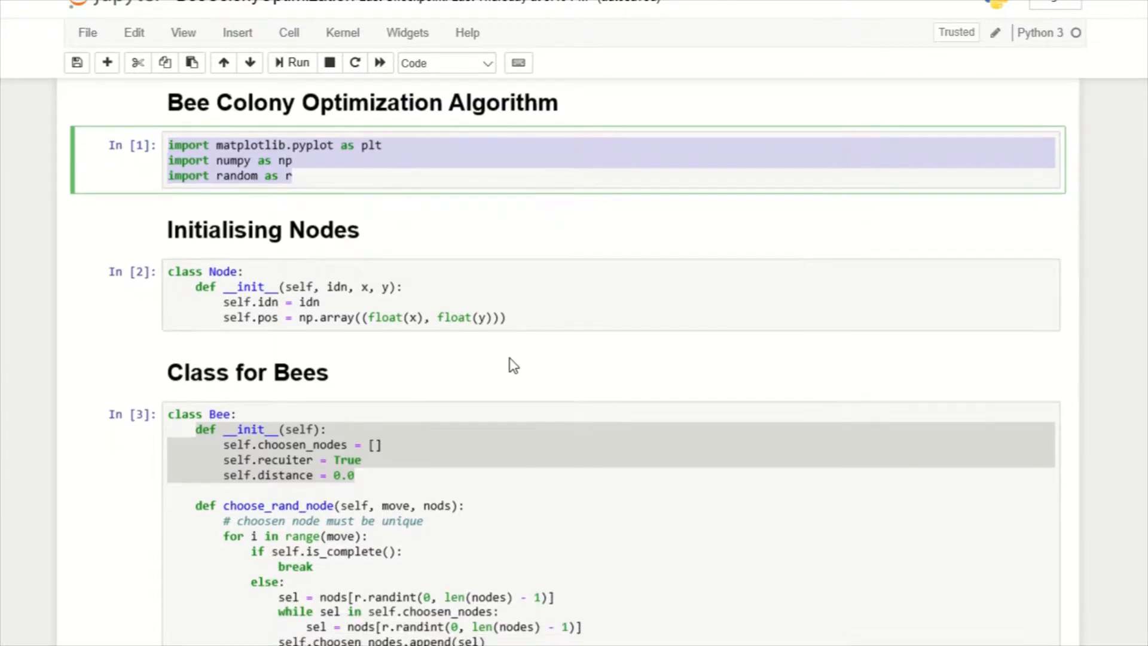
pyautogui.scroll(-3)
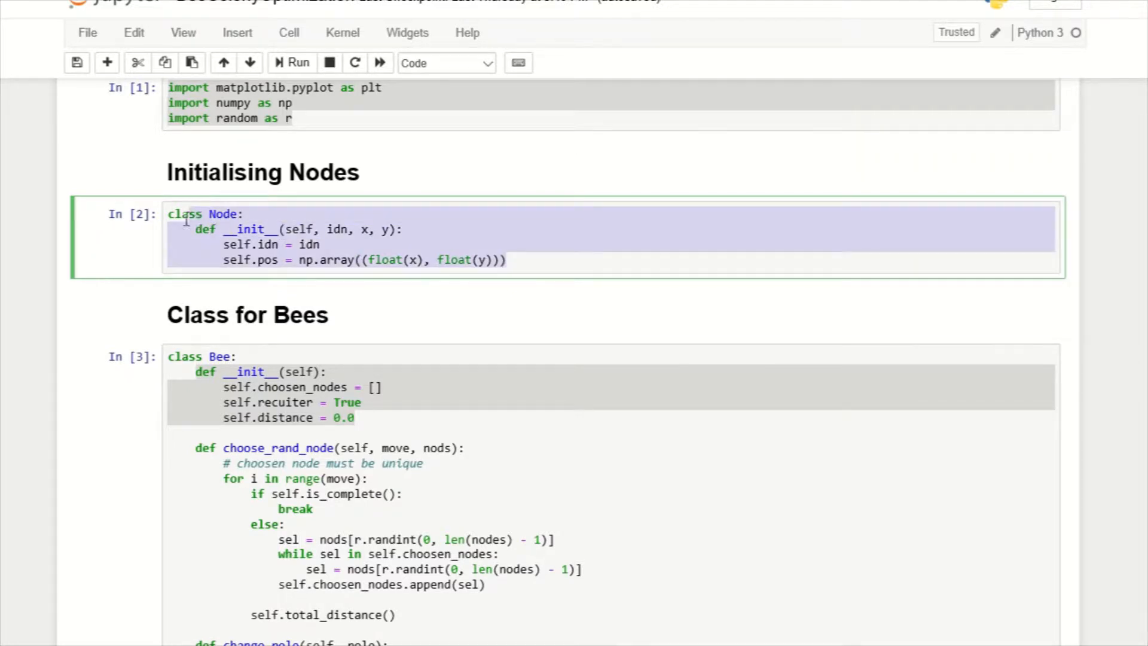
pyautogui.click(511, 259)
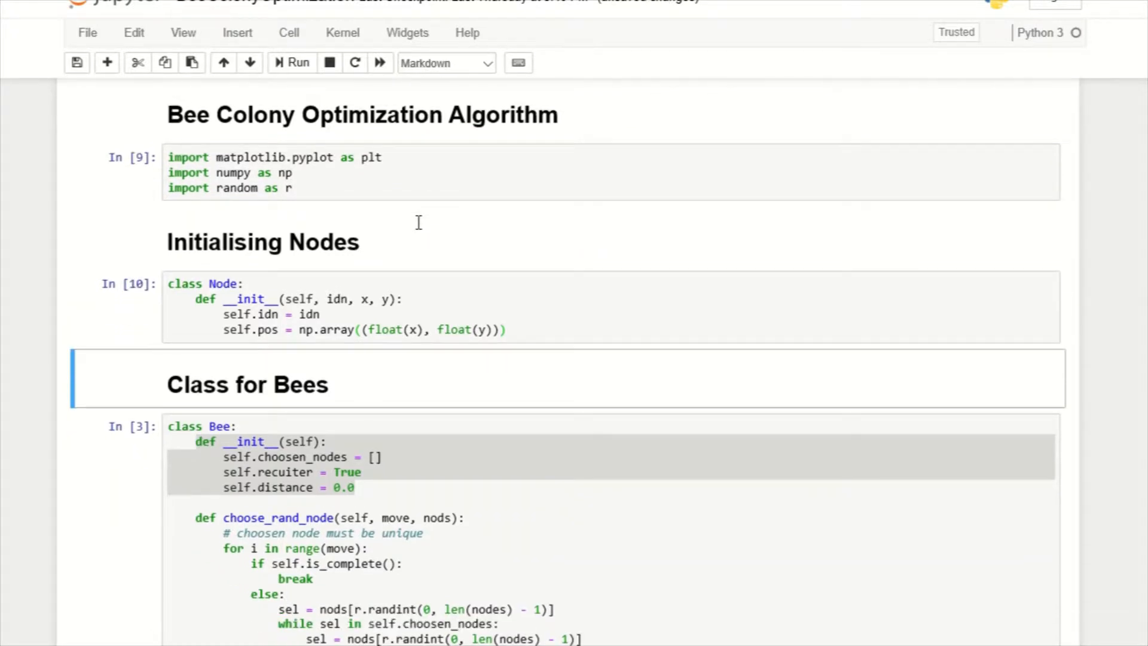
pyautogui.scroll(-3)
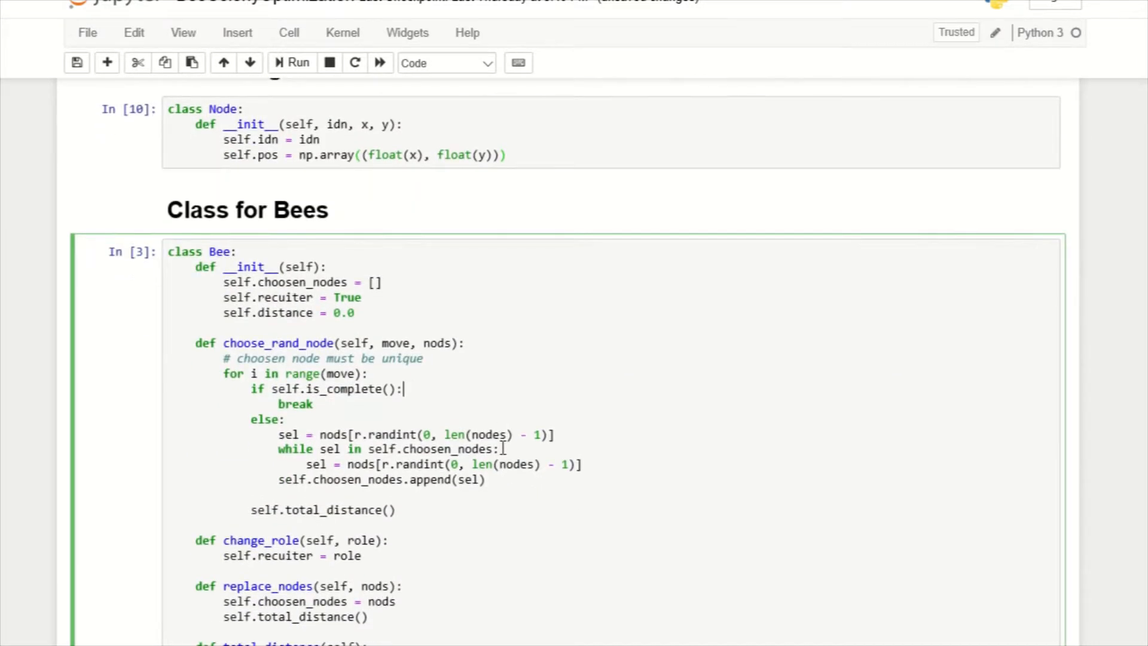
pyautogui.scroll(-3)
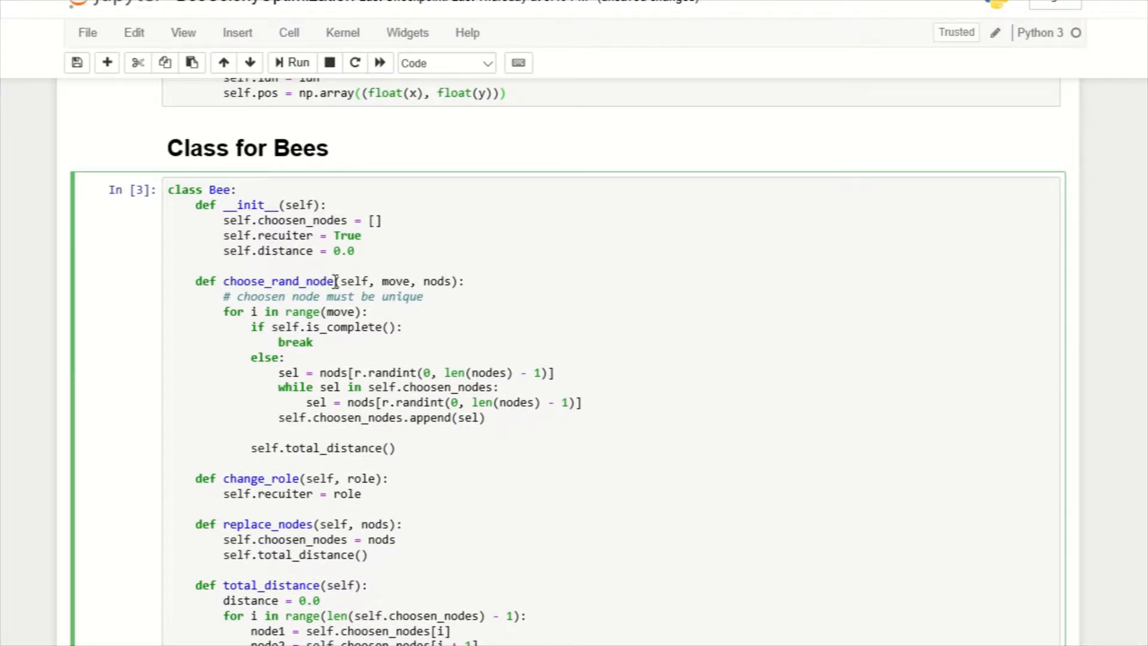
pyautogui.doubleClick(276, 281)
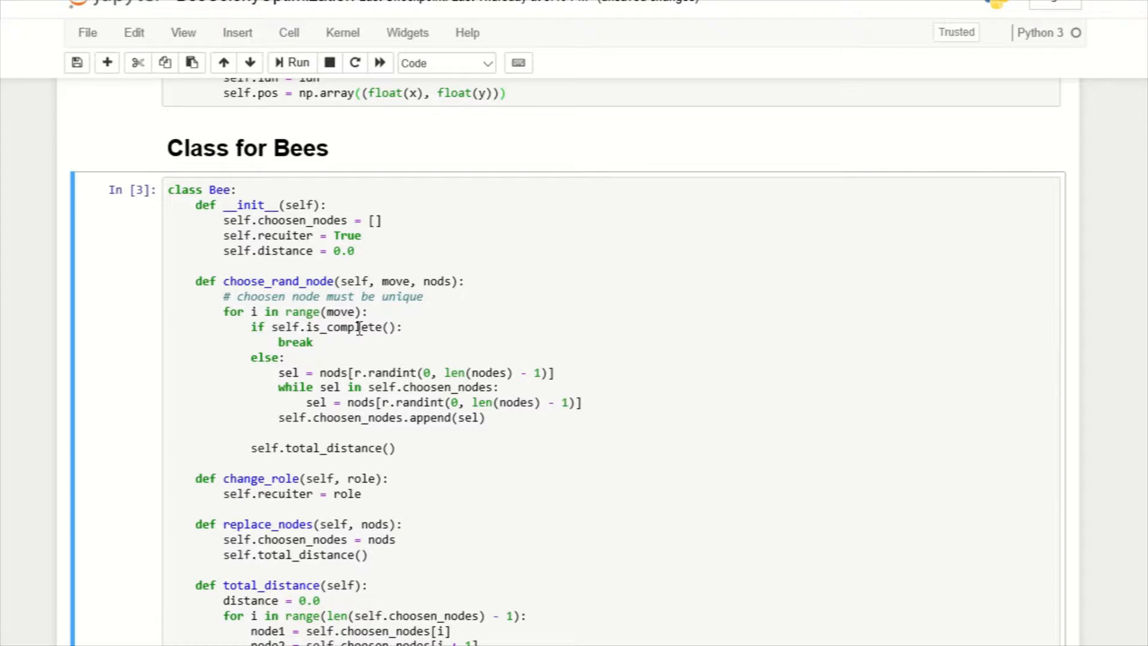
pyautogui.scroll(-3)
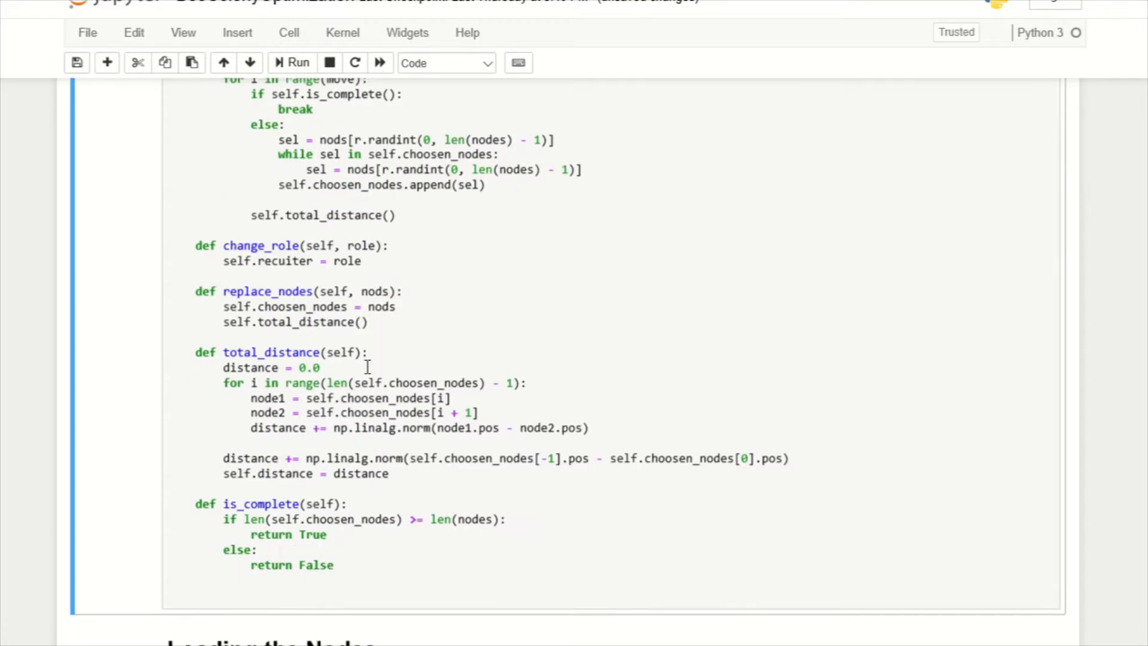
pyautogui.scroll(-3)
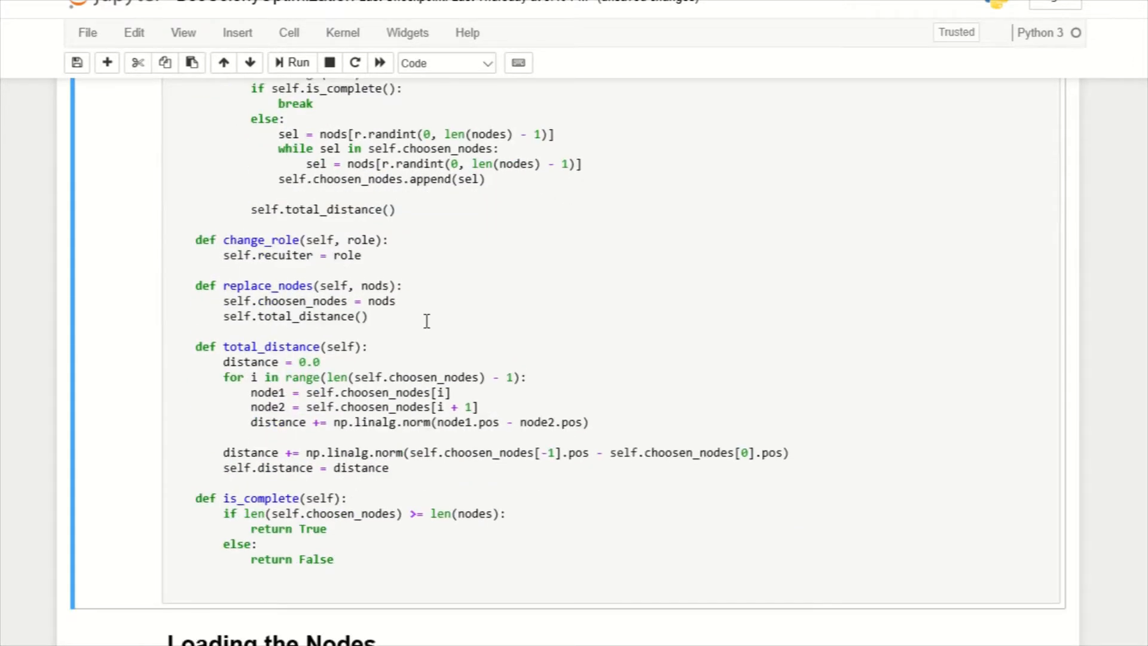
pyautogui.scroll(-3)
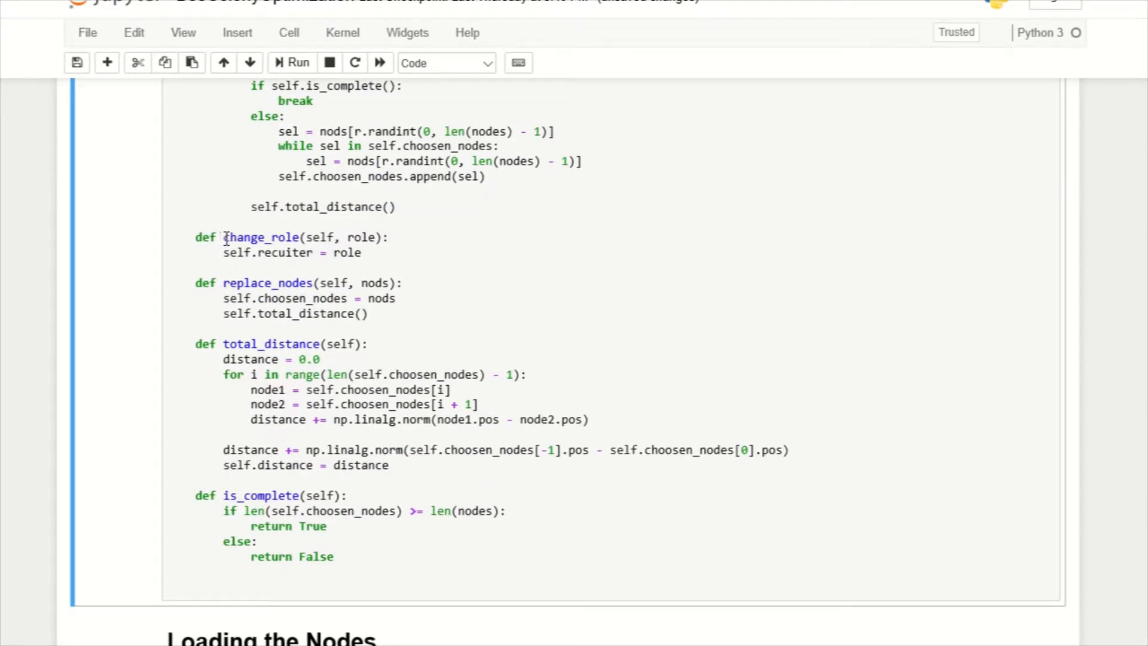
pyautogui.doubleClick(260, 237)
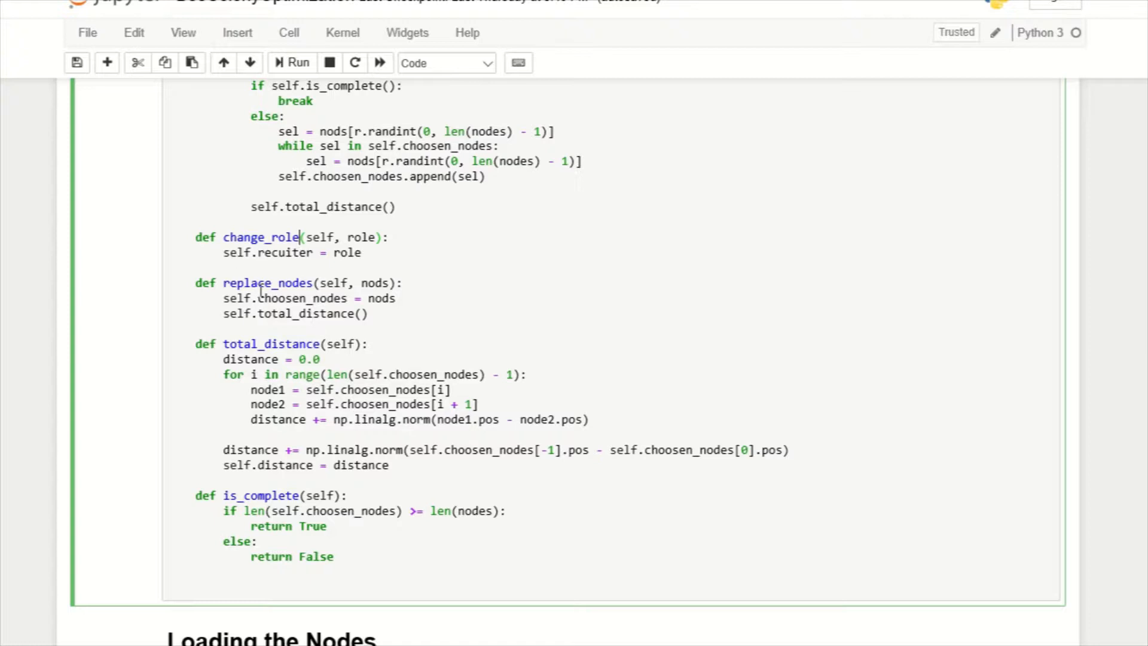
pyautogui.moveTo(224, 349)
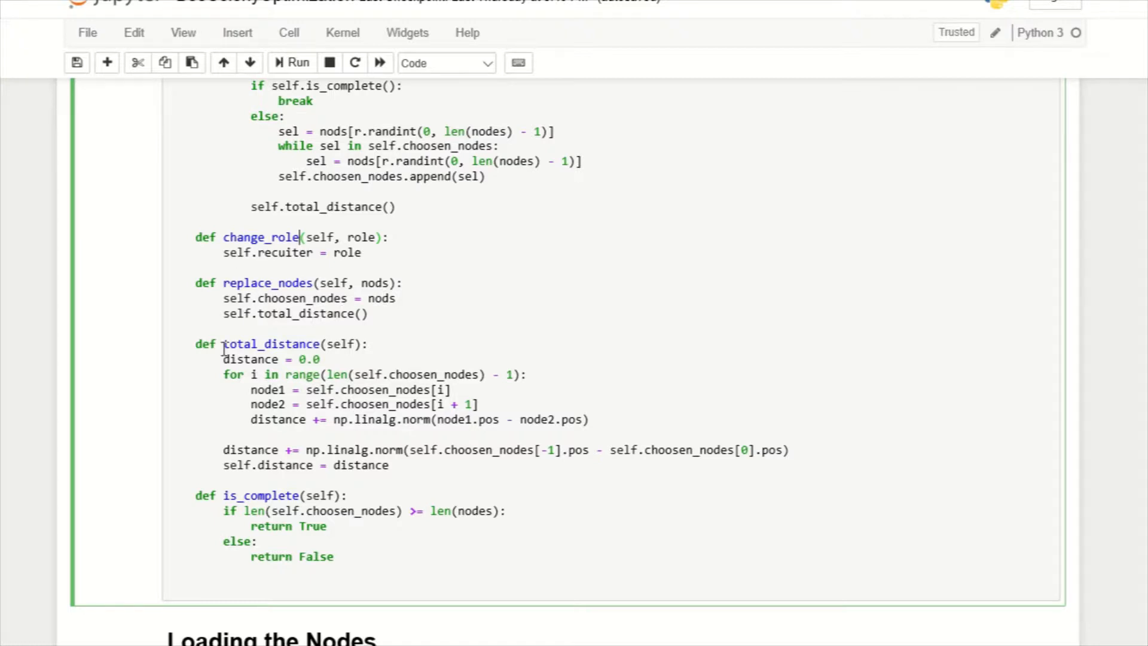
pyautogui.scroll(-3)
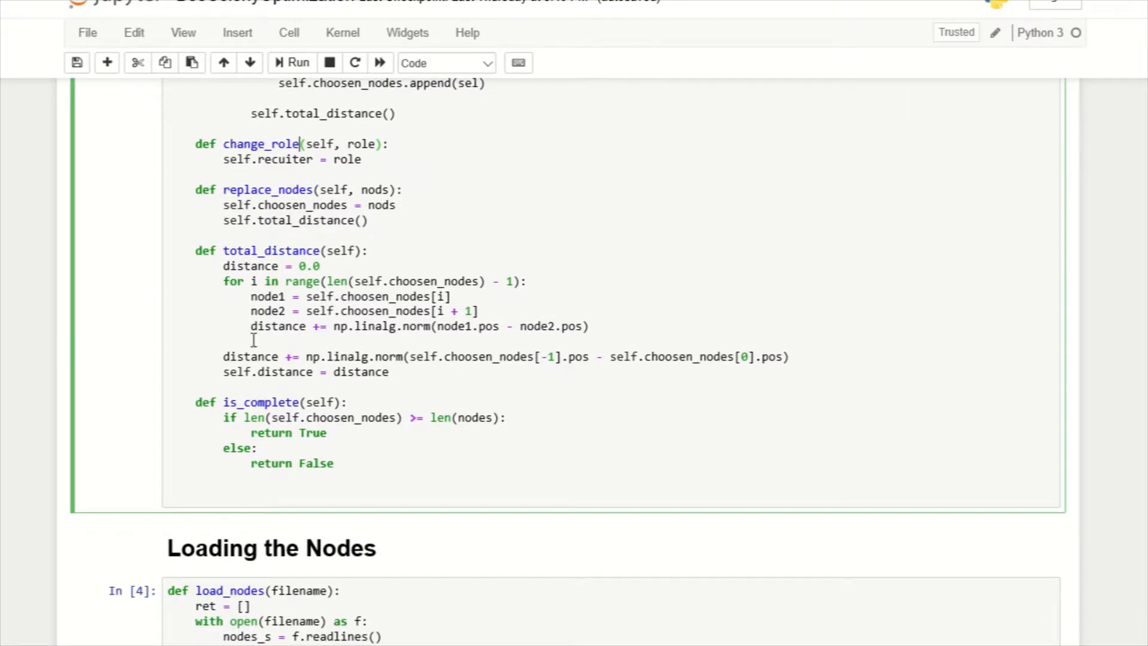
pyautogui.moveTo(195, 250); pyautogui.dragTo(402, 356)
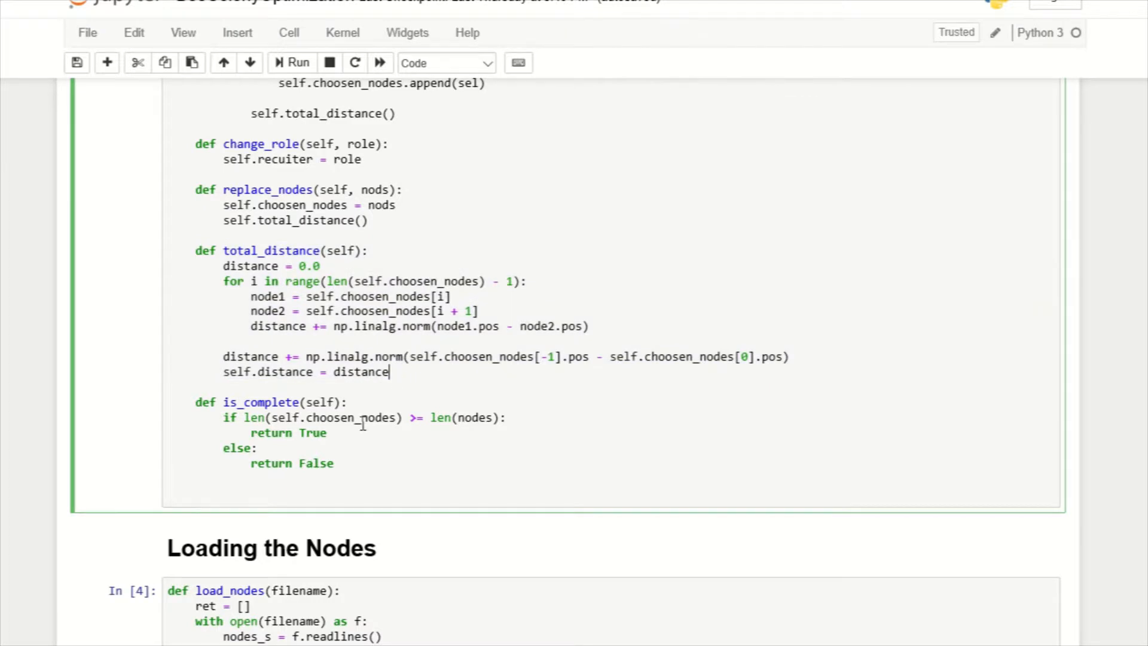
pyautogui.moveTo(249, 433); pyautogui.dragTo(335, 463)
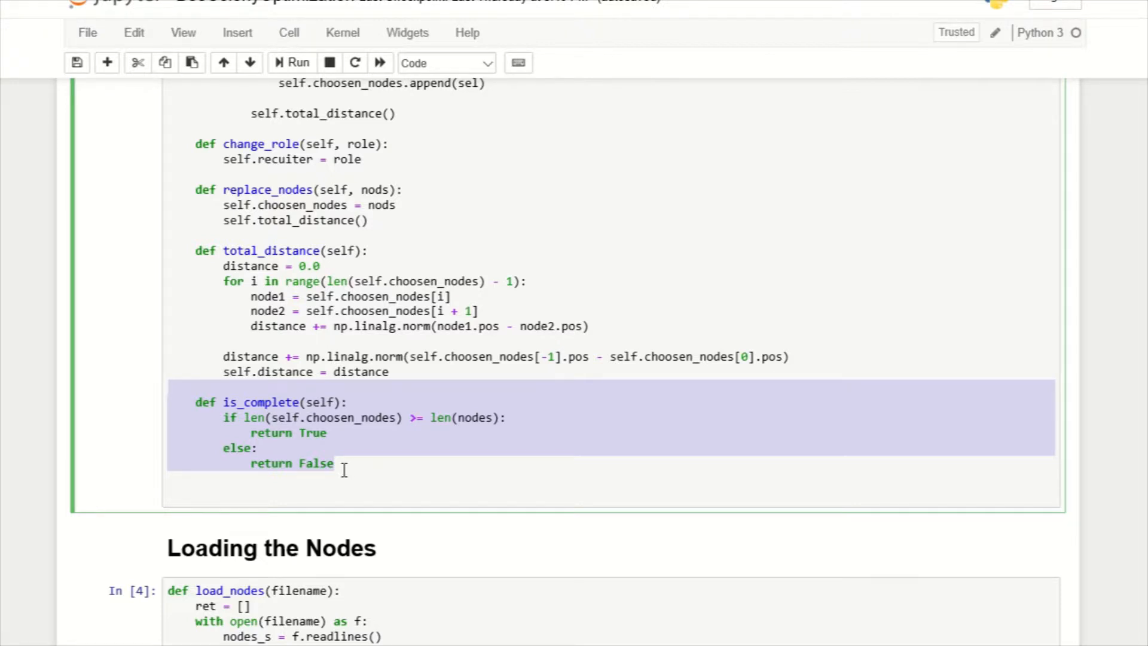
pyautogui.scroll(-3)
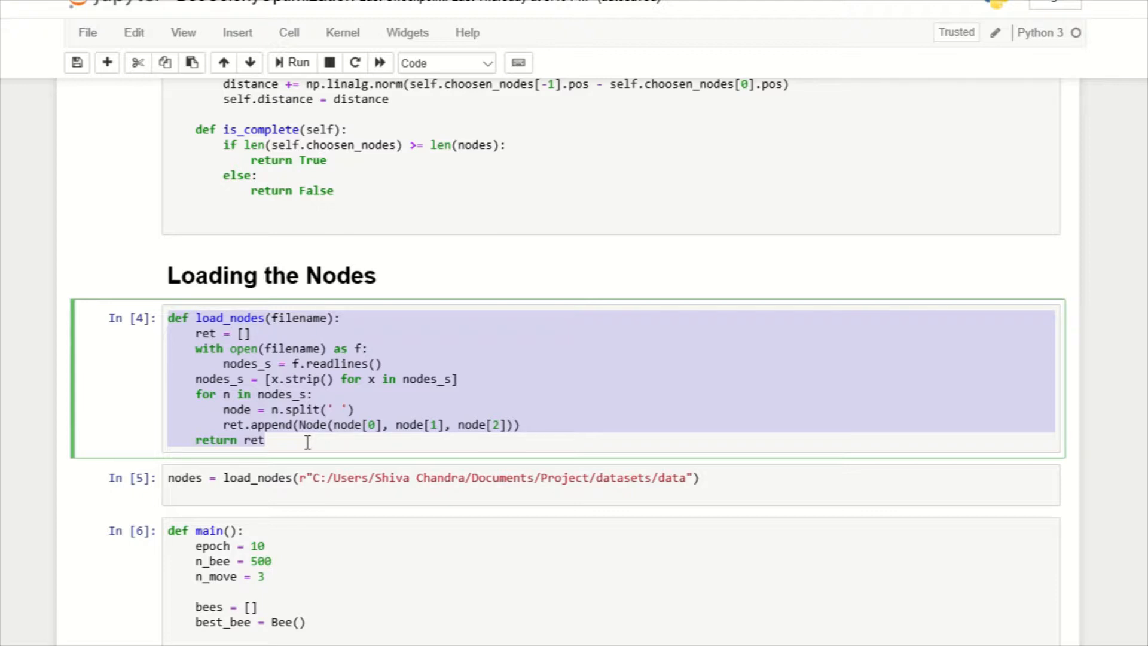
pyautogui.scroll(-3)
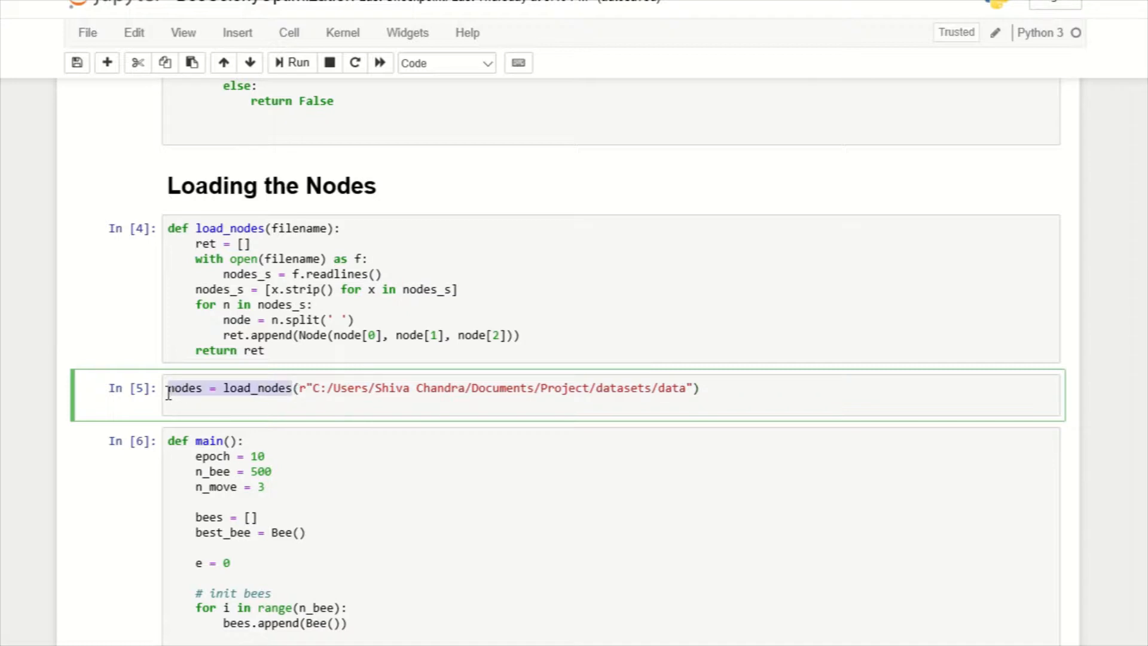
pyautogui.scroll(-3)
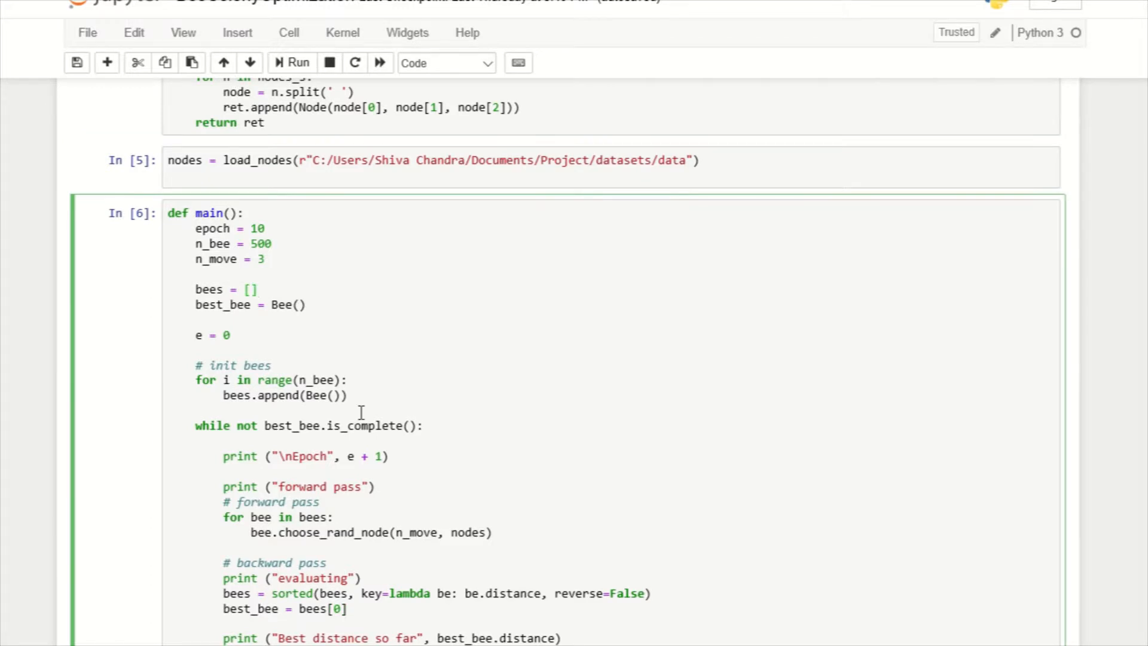
pyautogui.scroll(-3)
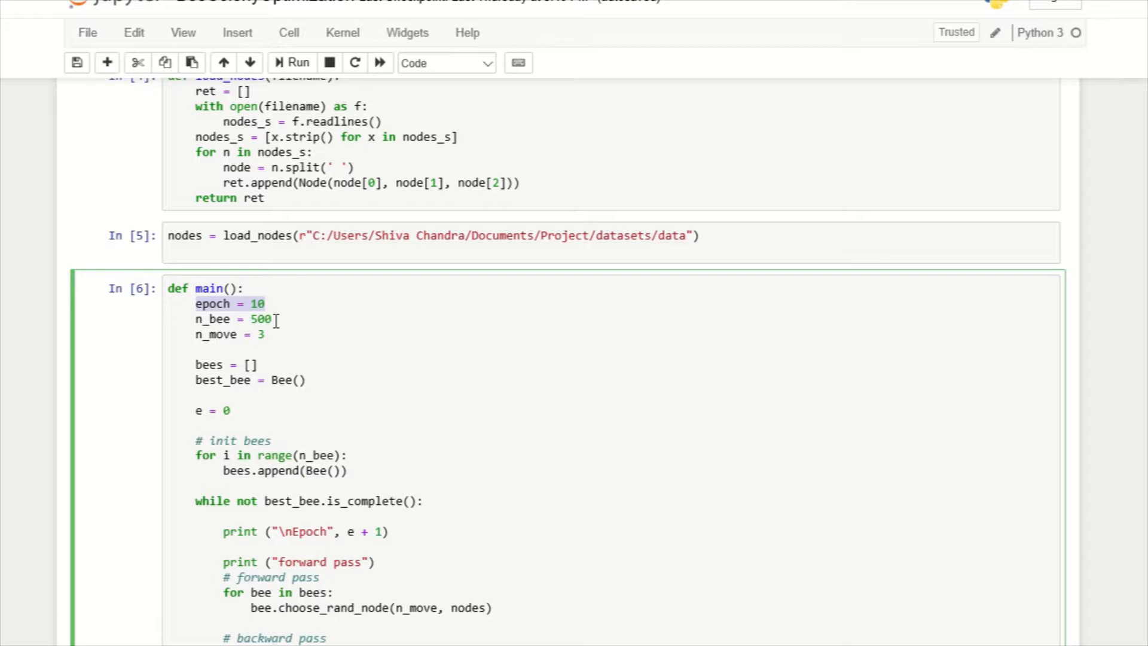
pyautogui.click(233, 318)
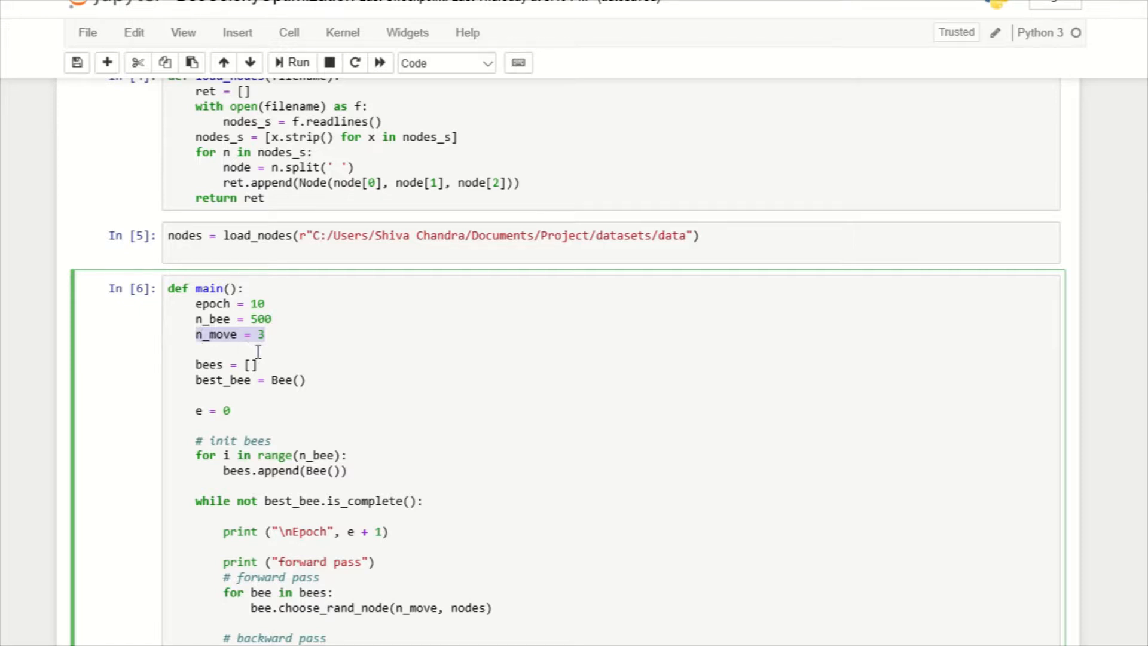
pyautogui.scroll(-3)
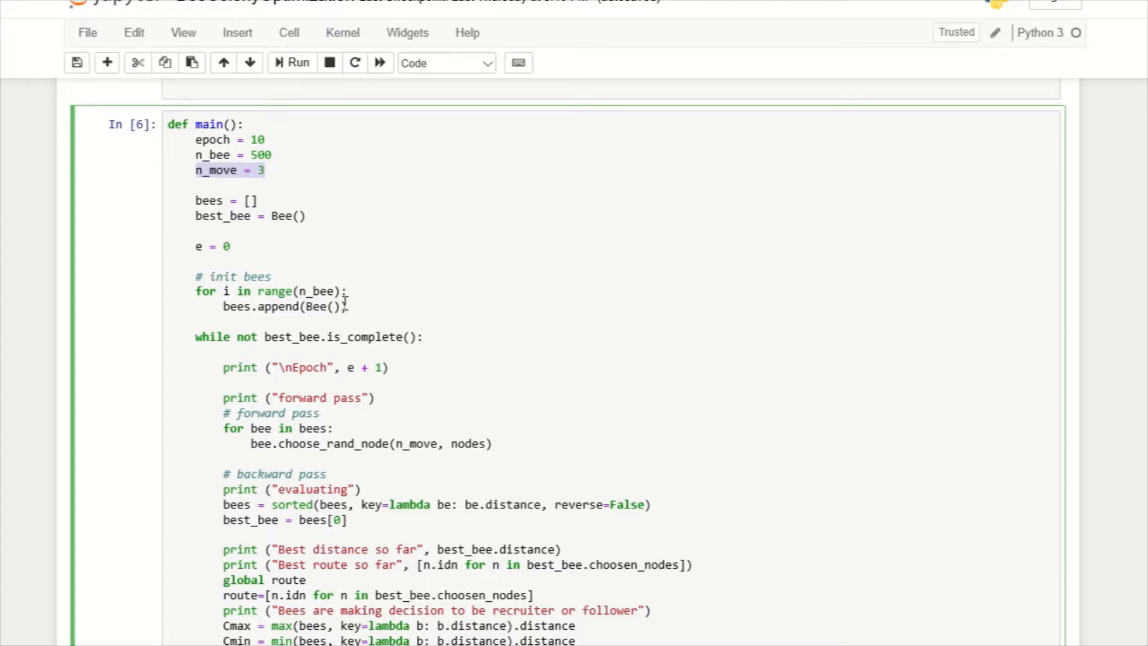
pyautogui.moveTo(195, 277); pyautogui.dragTo(348, 307)
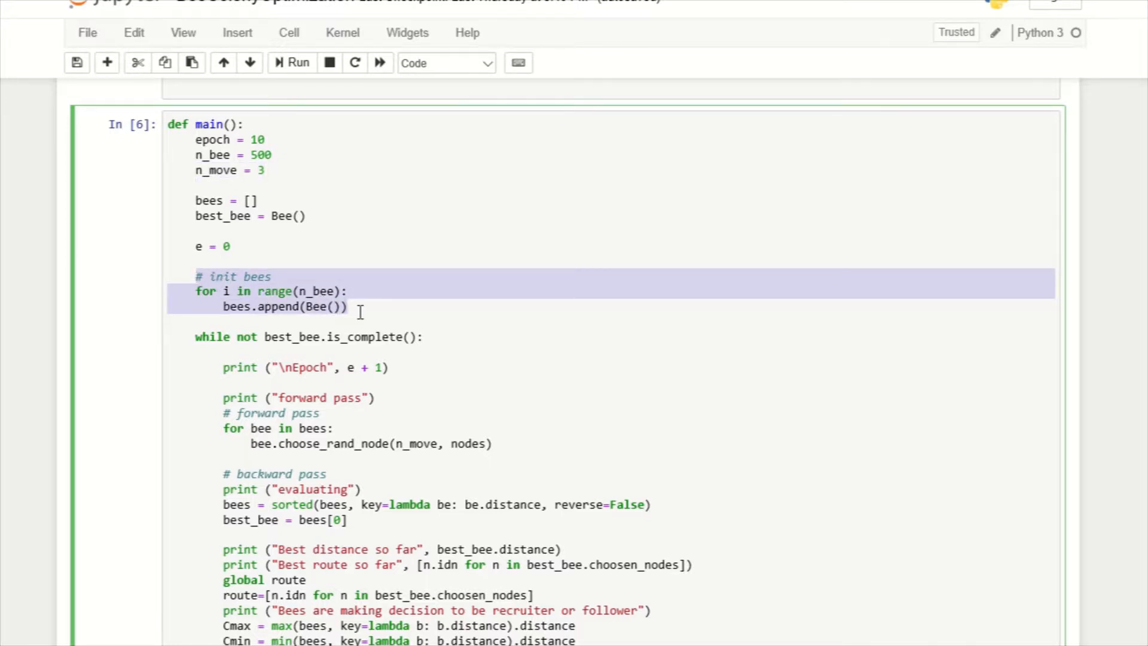
pyautogui.click(358, 306)
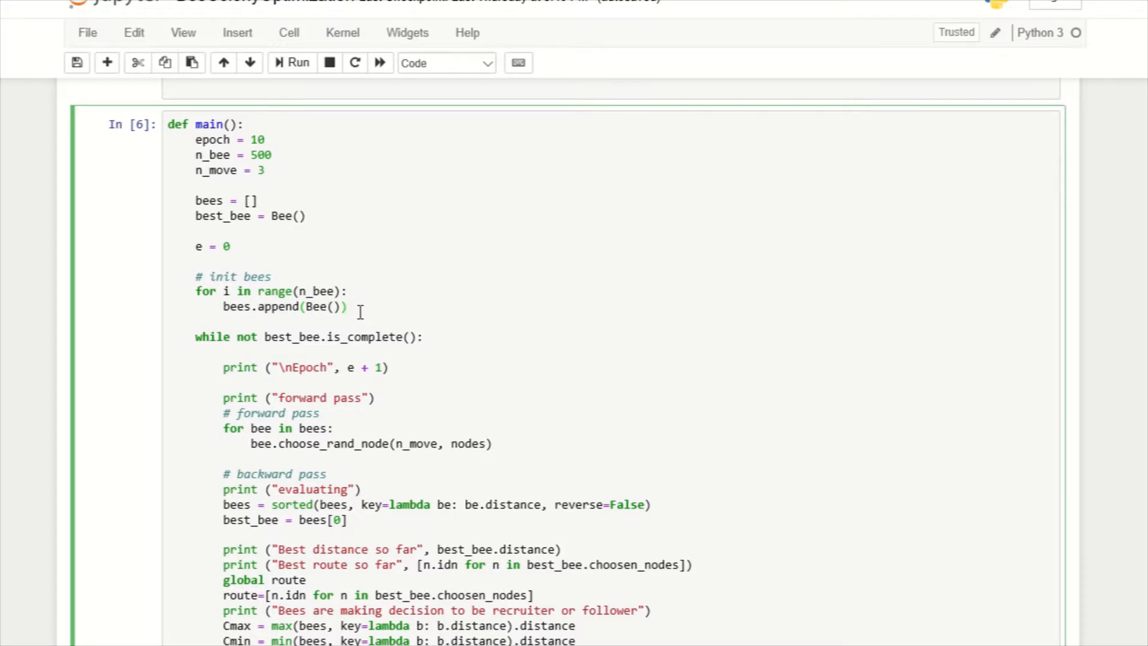
pyautogui.doubleClick(319, 306)
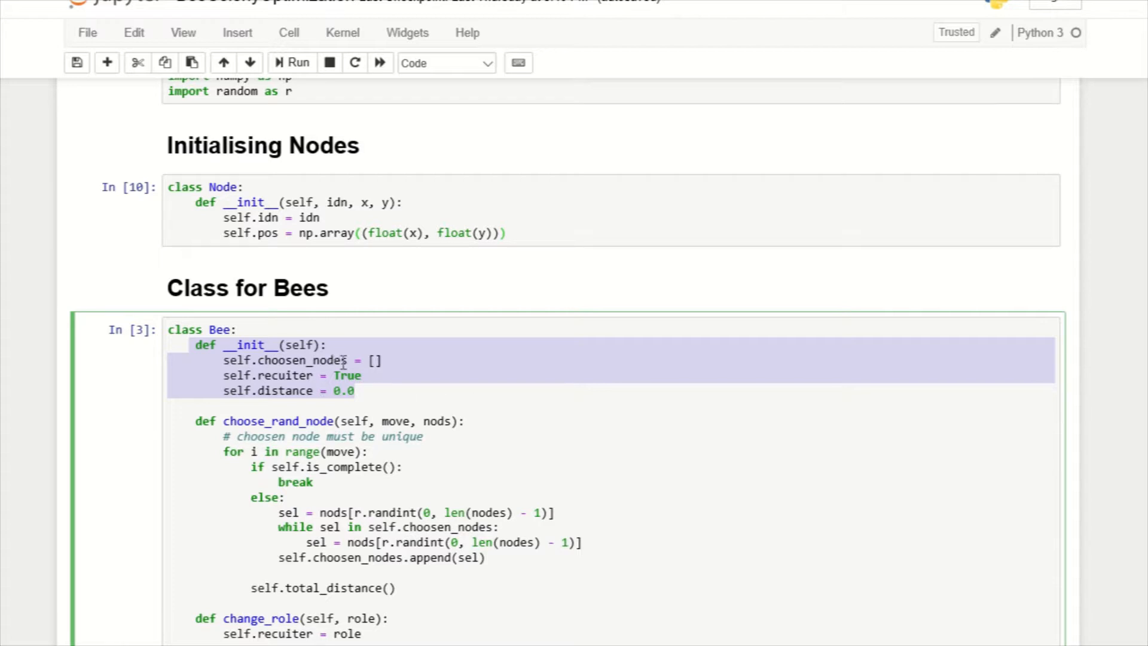
pyautogui.doubleClick(301, 360)
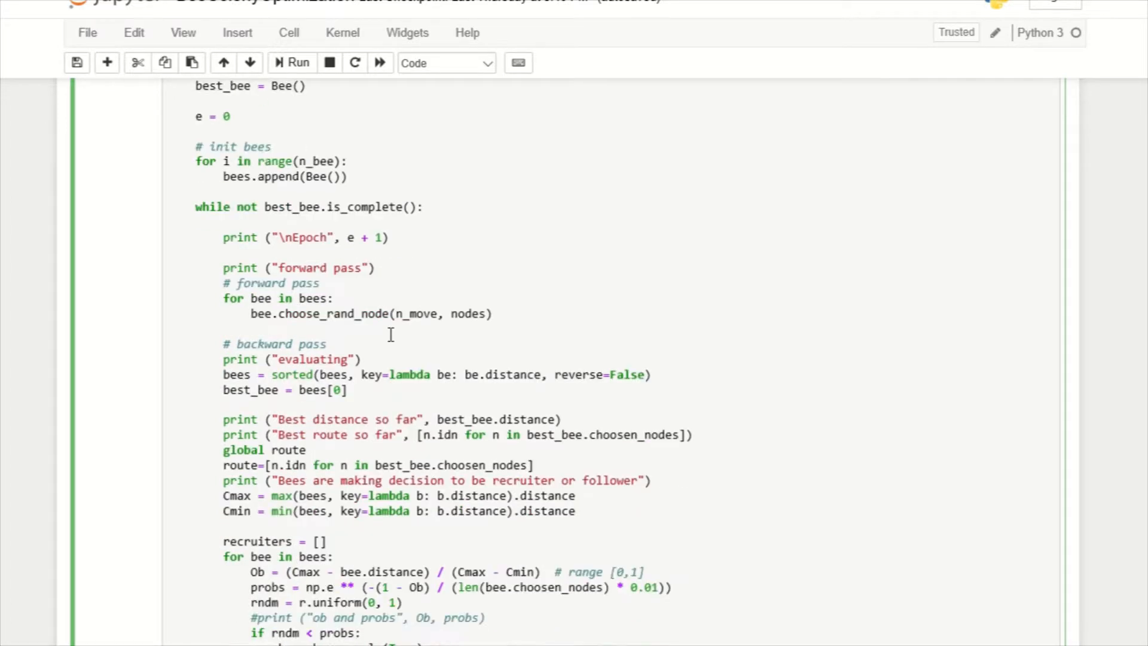
pyautogui.scroll(-3)
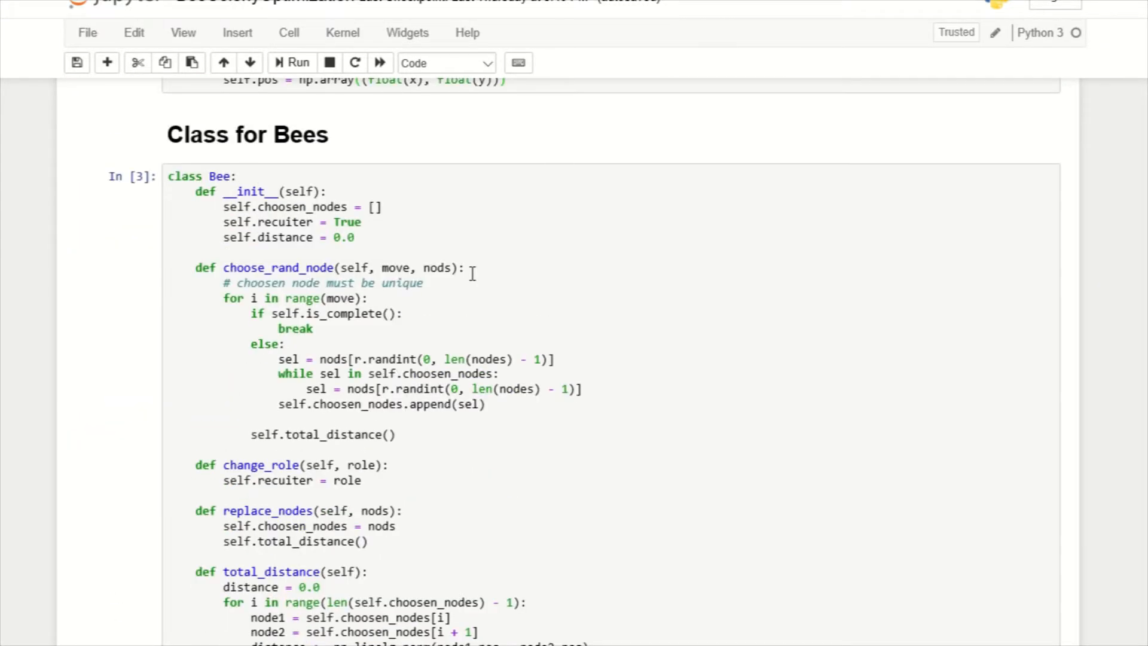
pyautogui.doubleClick(276, 266)
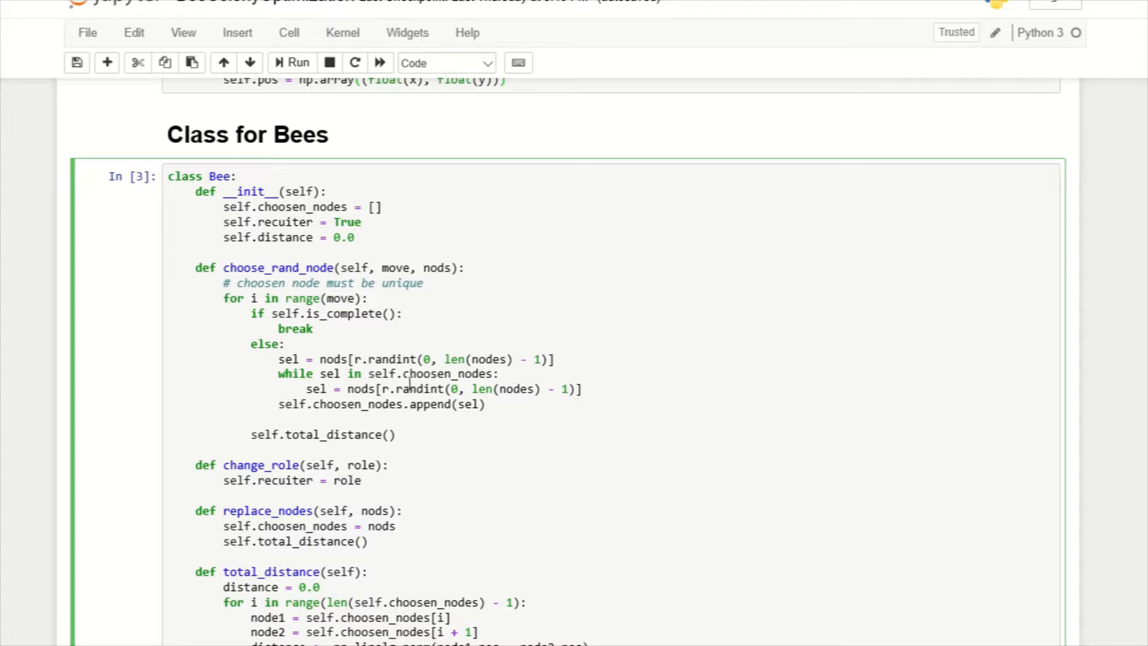
pyautogui.click(355, 267)
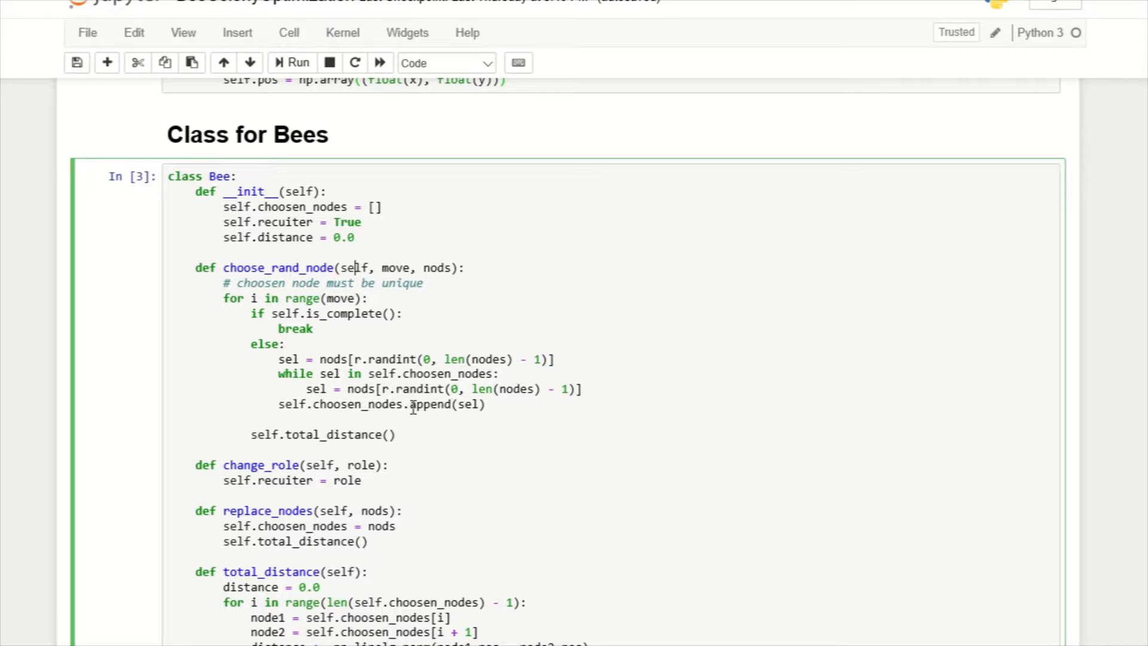
pyautogui.scroll(-3)
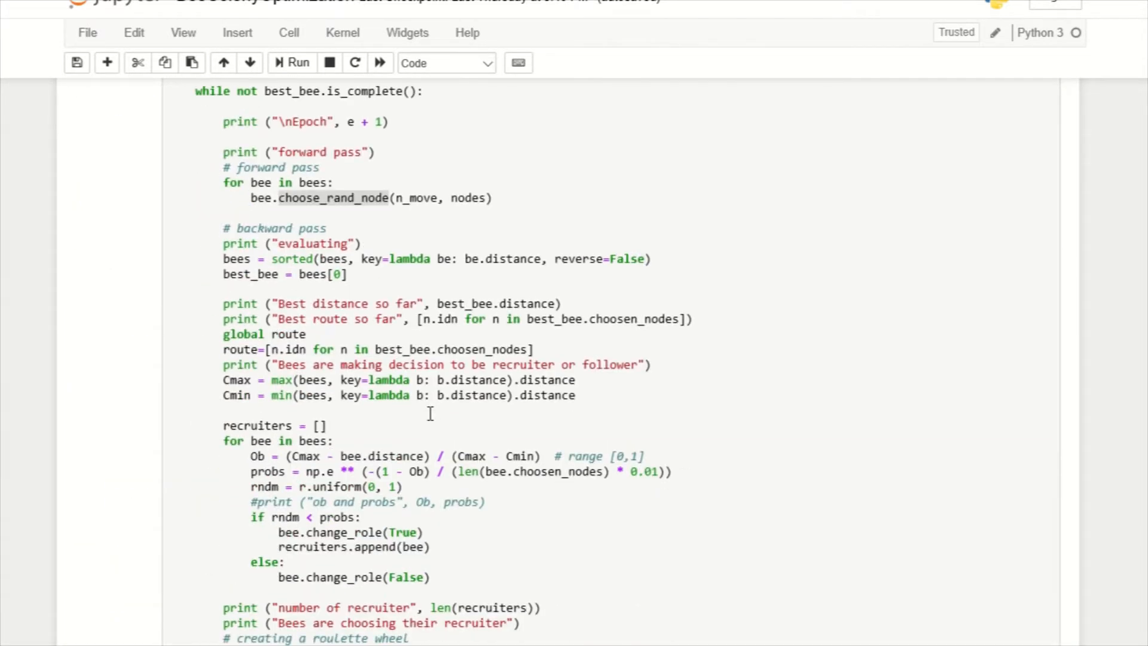
pyautogui.click(307, 334)
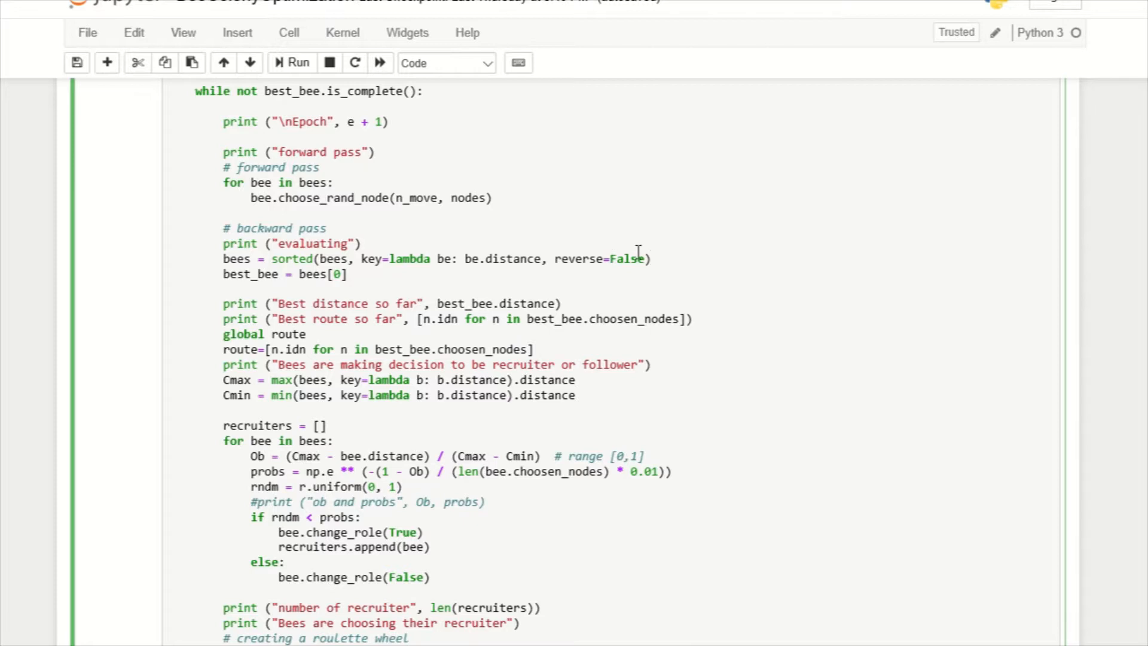
pyautogui.moveTo(316, 258); pyautogui.dragTo(651, 258)
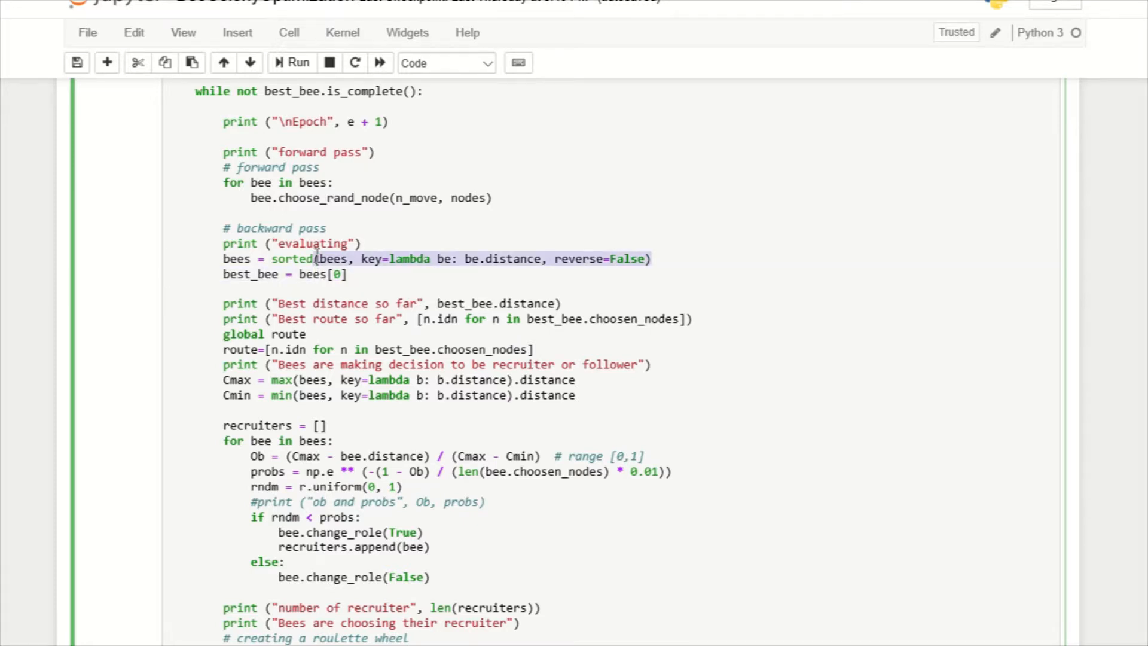
pyautogui.moveTo(320, 259)
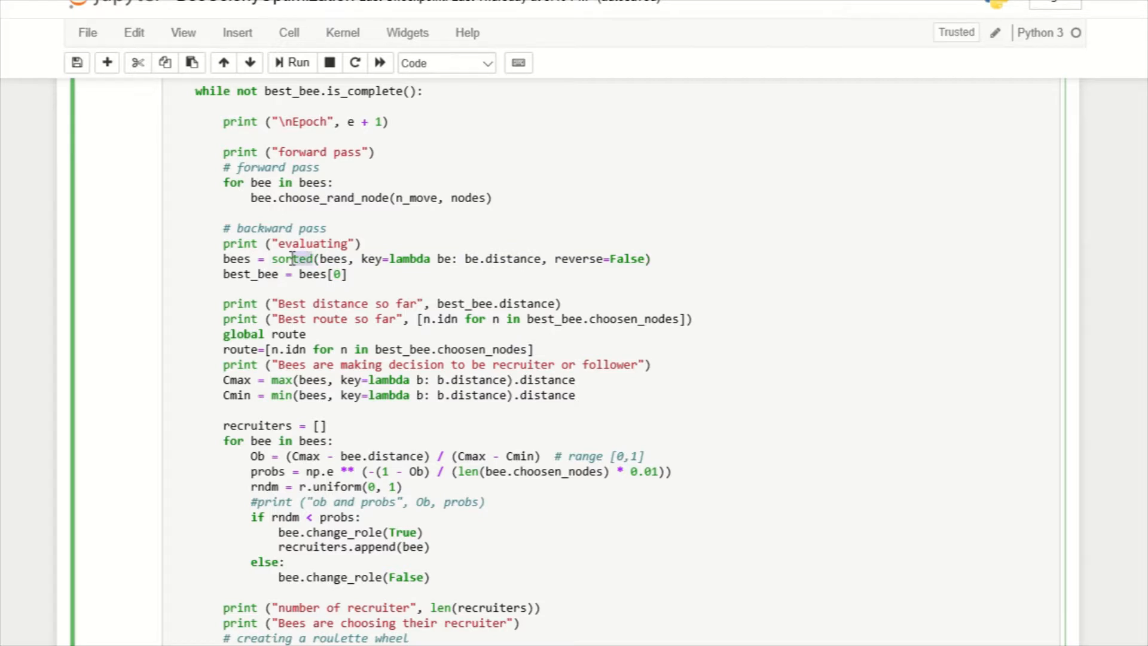
pyautogui.doubleClick(293, 259)
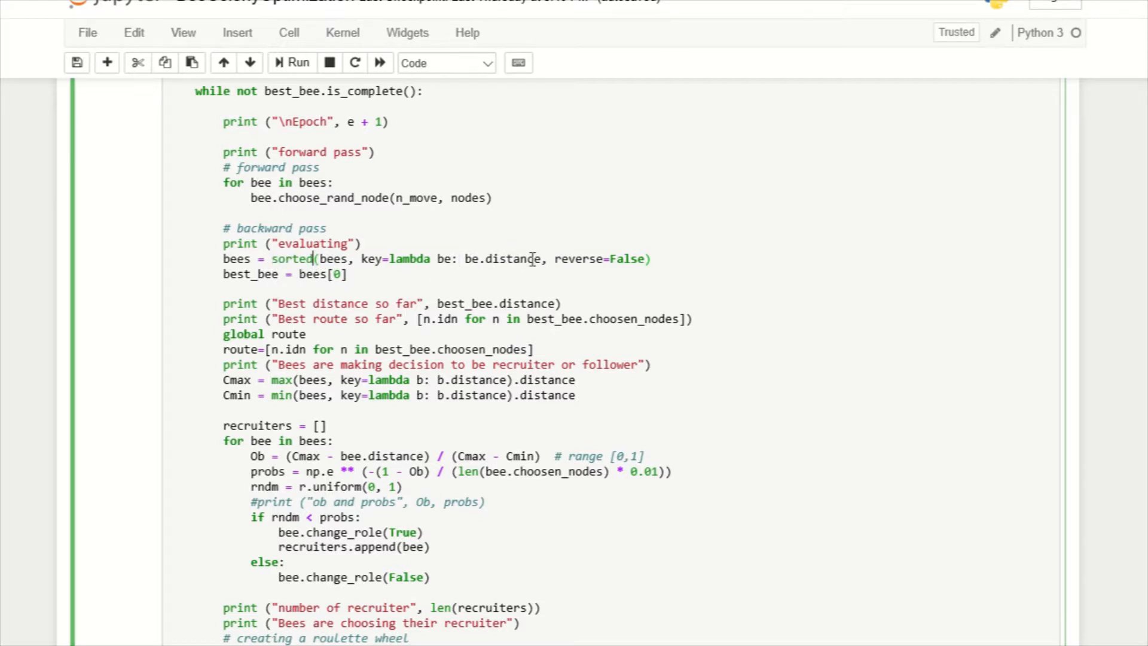
pyautogui.doubleClick(503, 259)
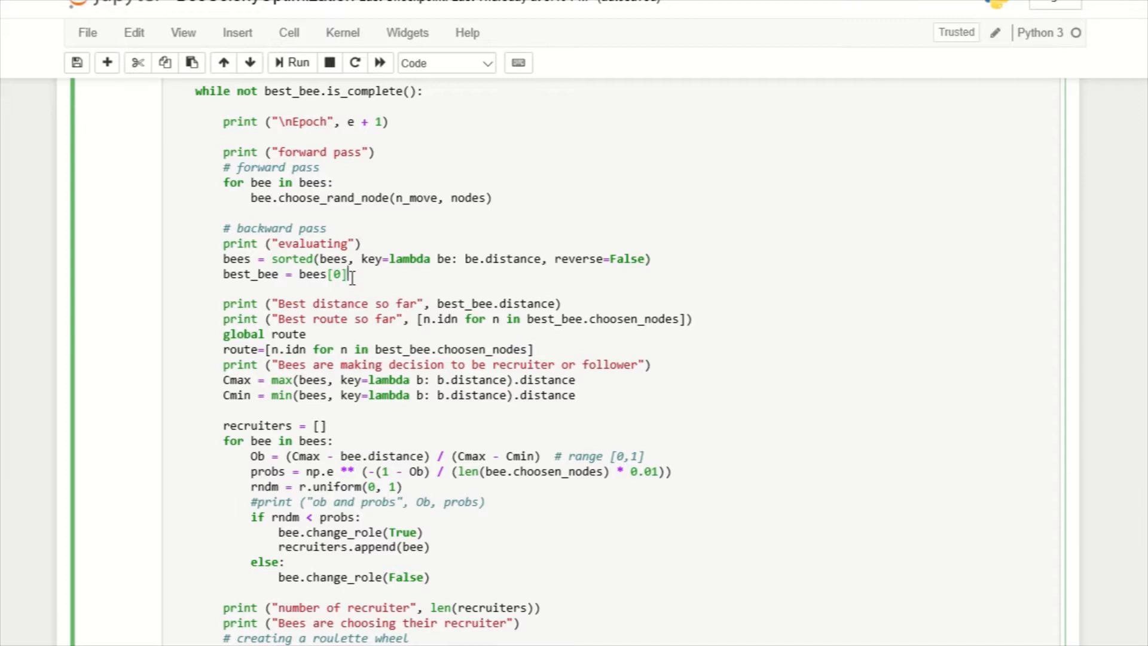
pyautogui.tripleClick(286, 274)
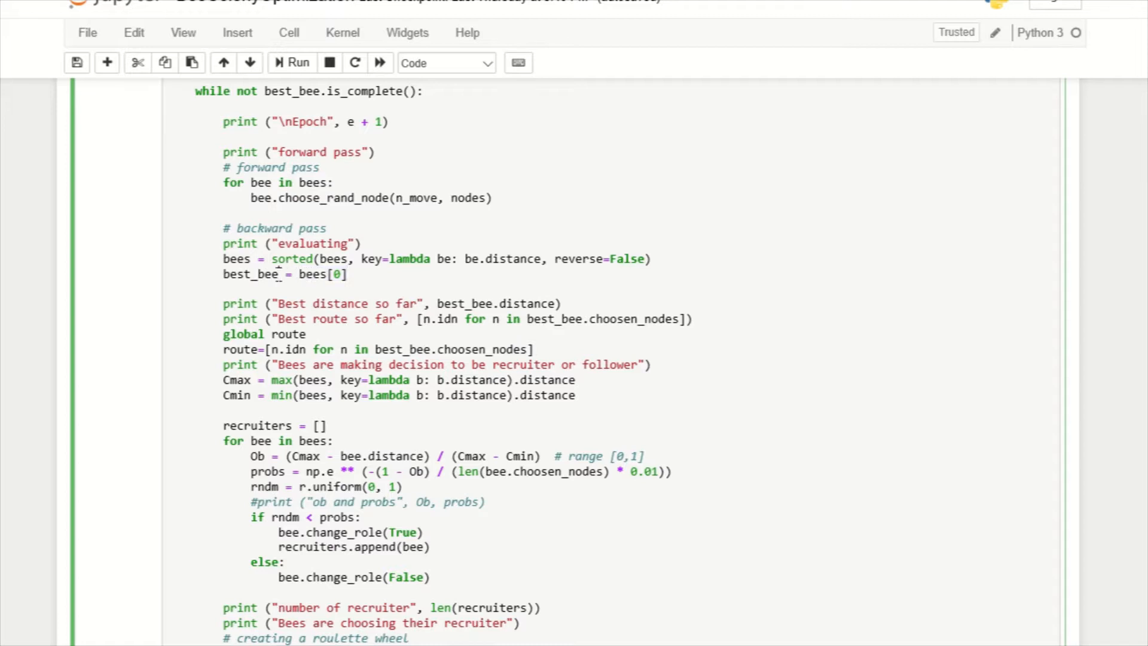
pyautogui.moveTo(372, 332)
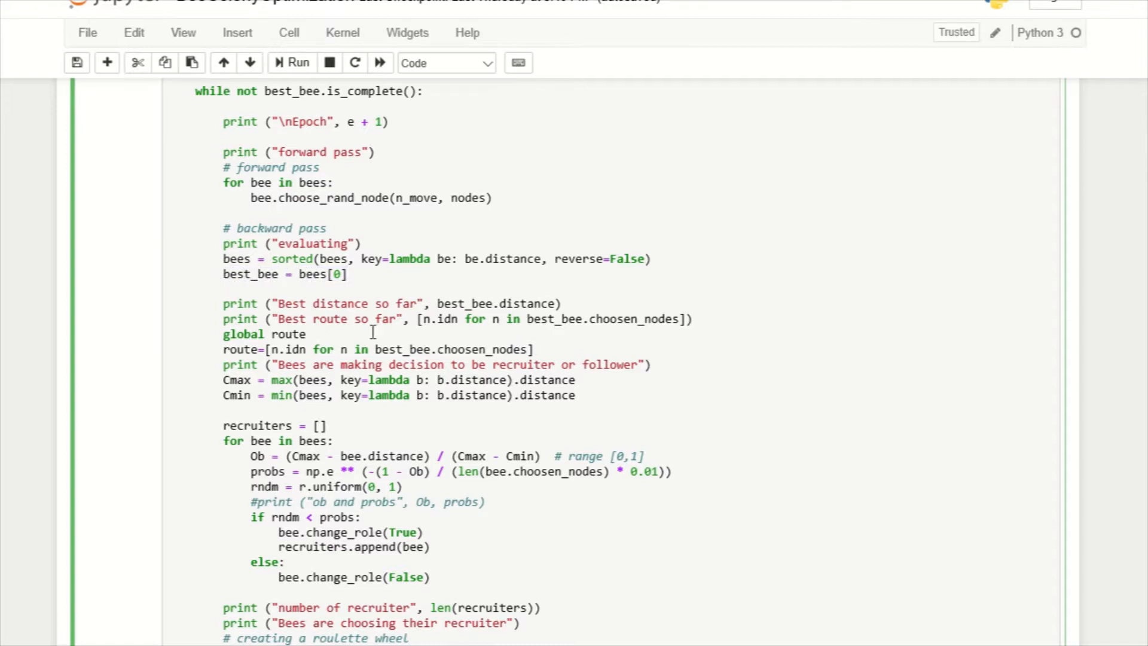
pyautogui.scroll(-3)
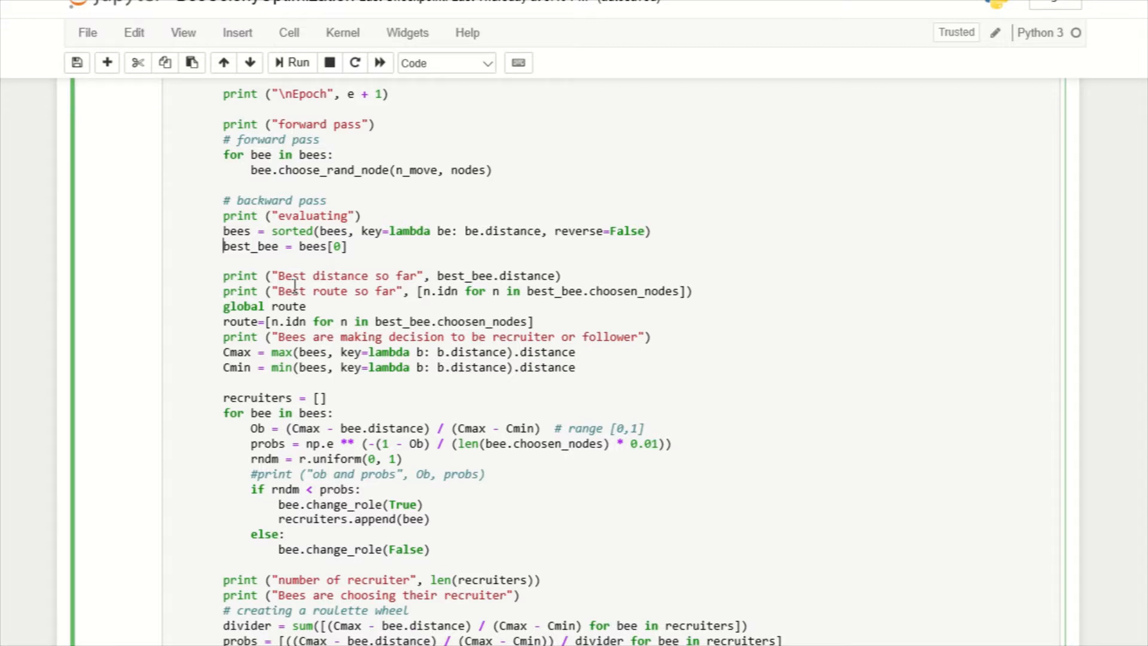
pyautogui.scroll(-3)
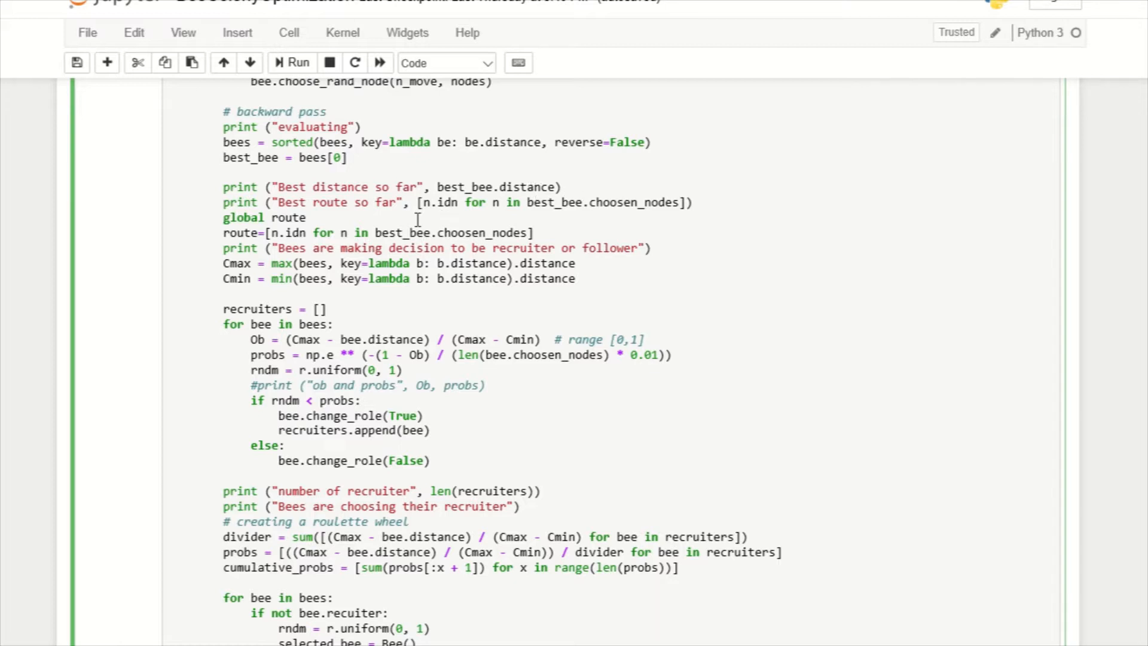
pyautogui.doubleClick(263, 218)
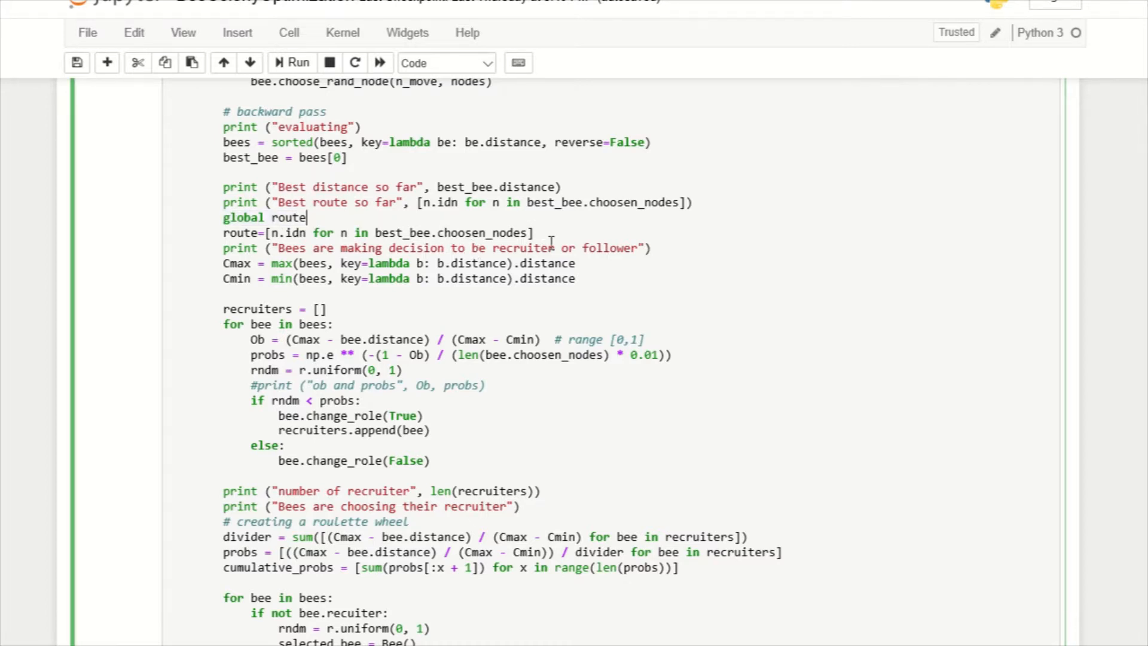
pyautogui.scroll(-3)
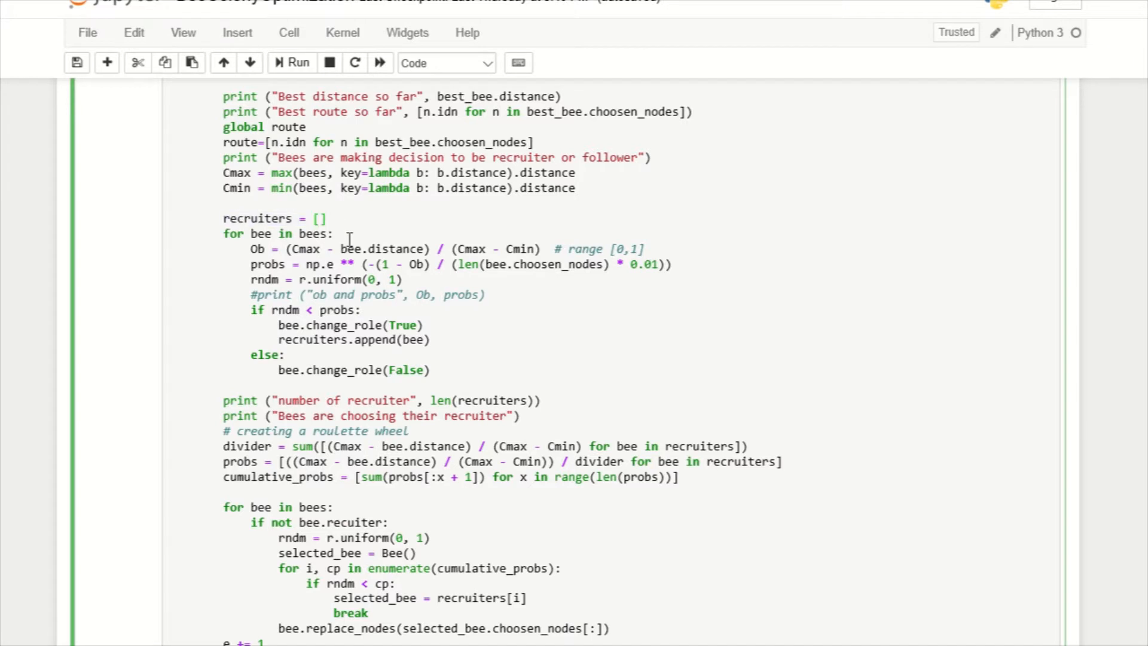
pyautogui.scroll(-3)
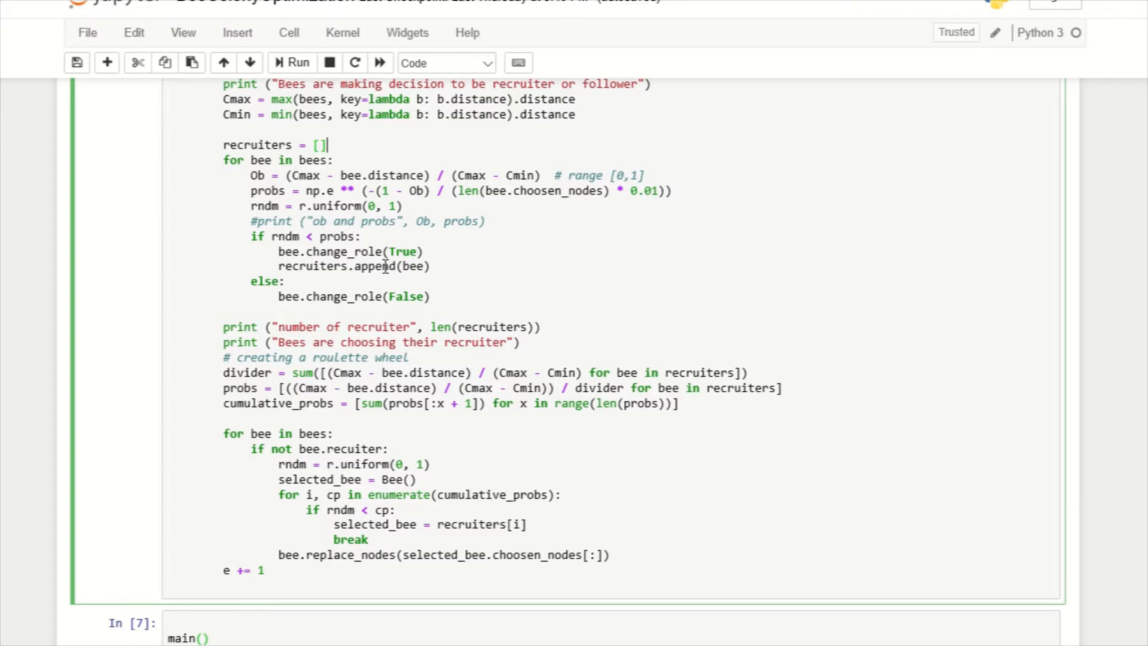
pyautogui.scroll(-3)
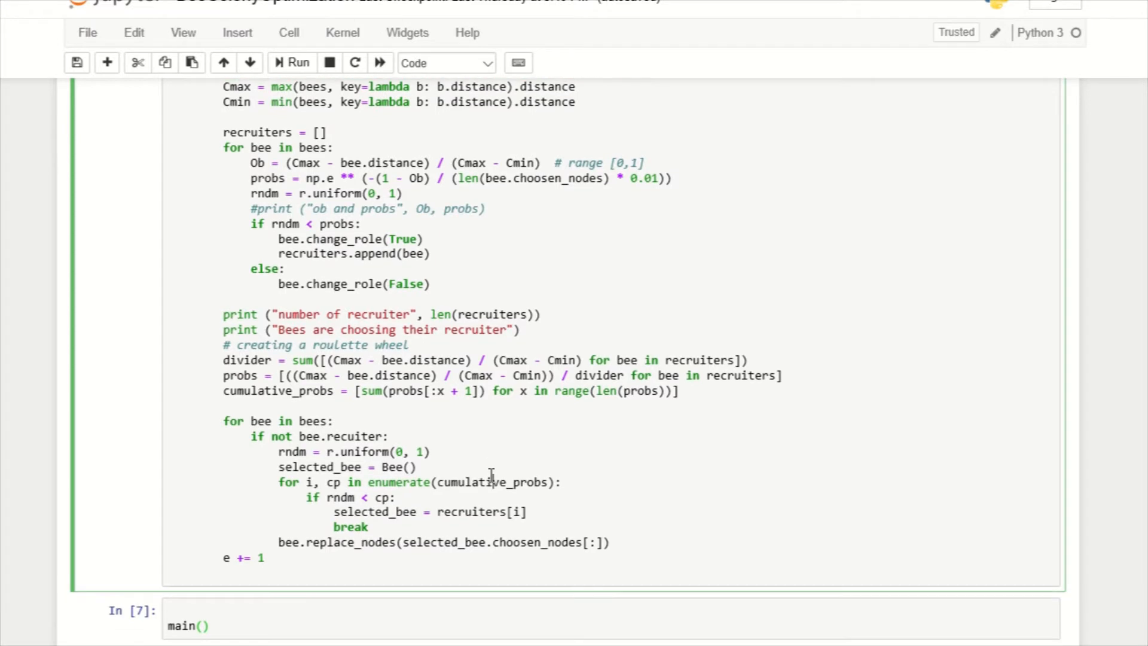
pyautogui.click(297, 62)
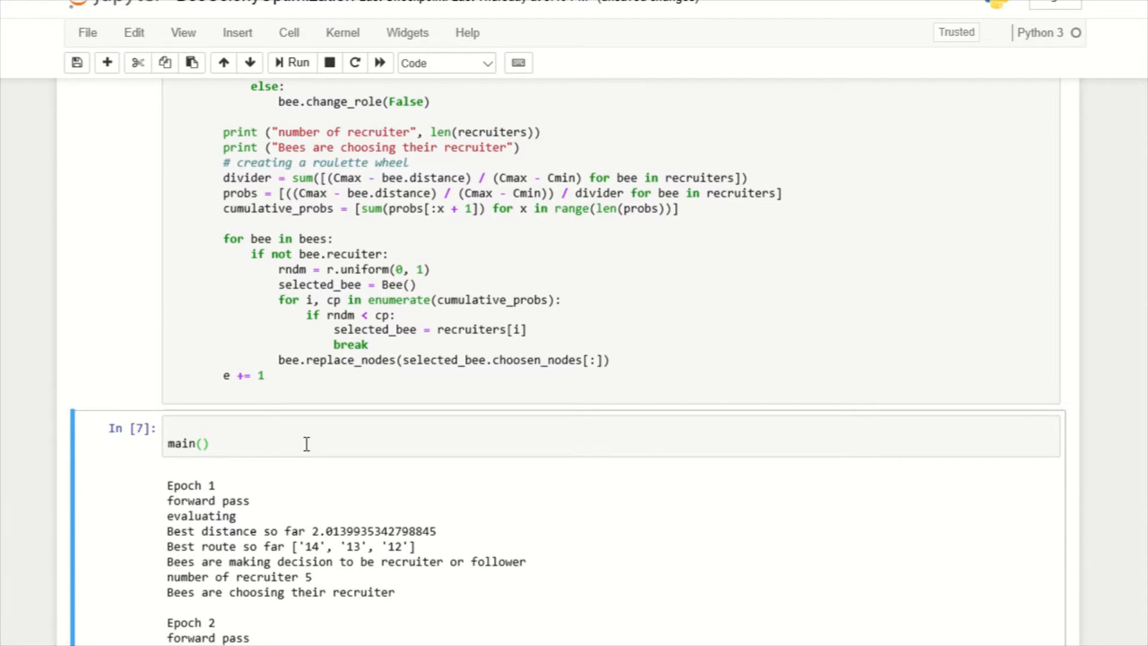
pyautogui.scroll(-3)
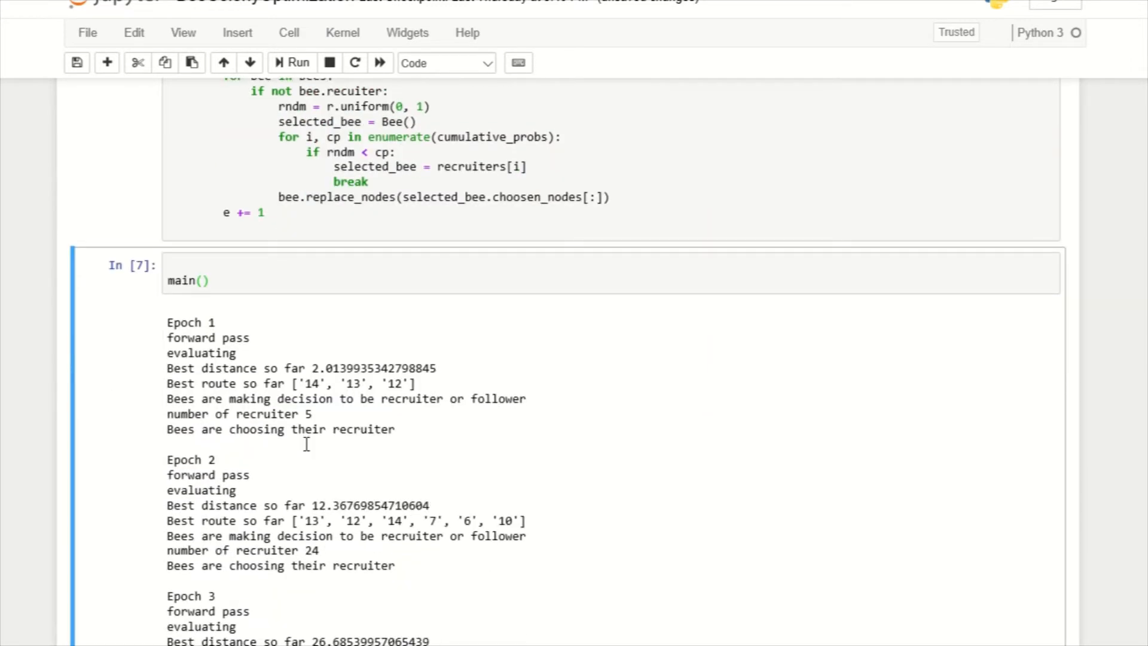
pyautogui.scroll(-3)
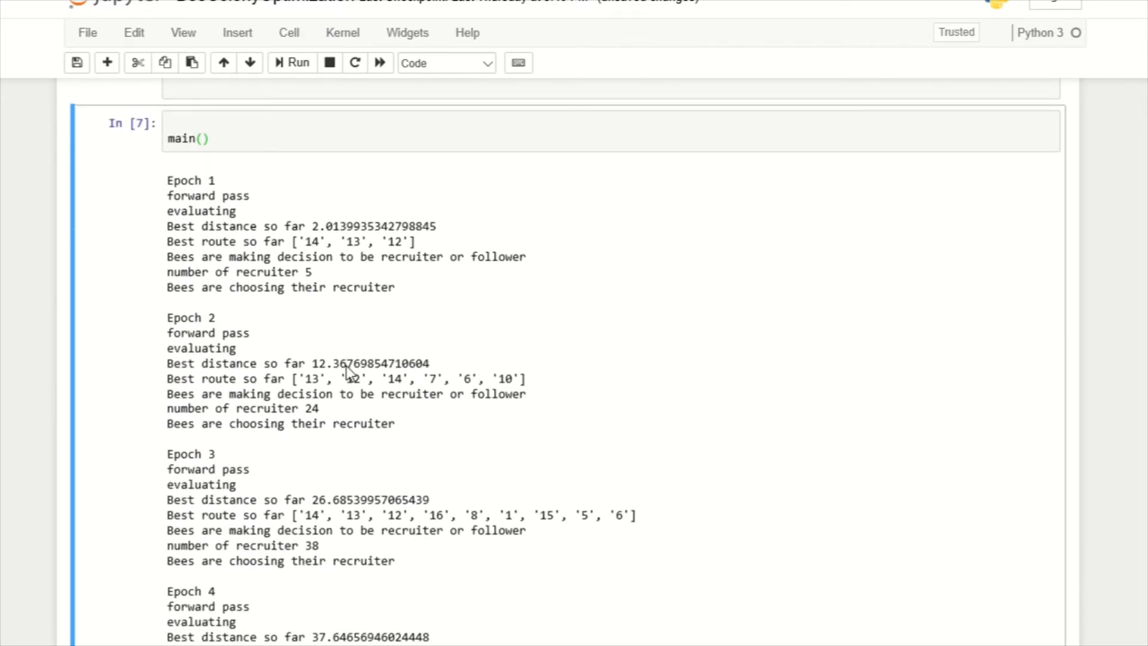
pyautogui.scroll(-3)
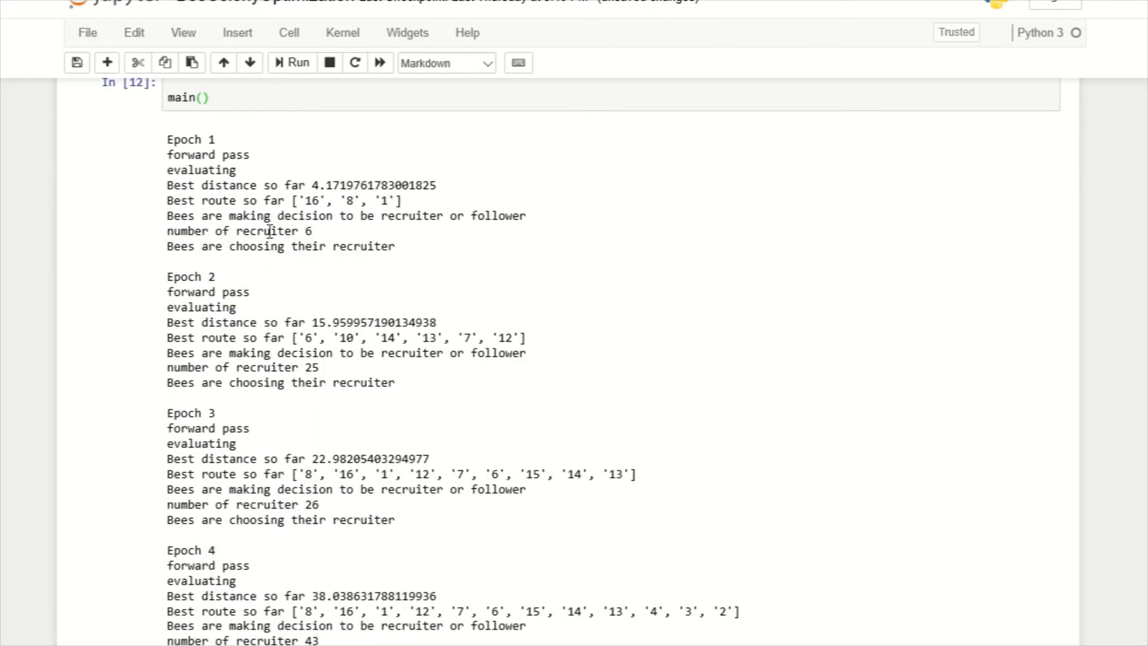
pyautogui.scroll(-3)
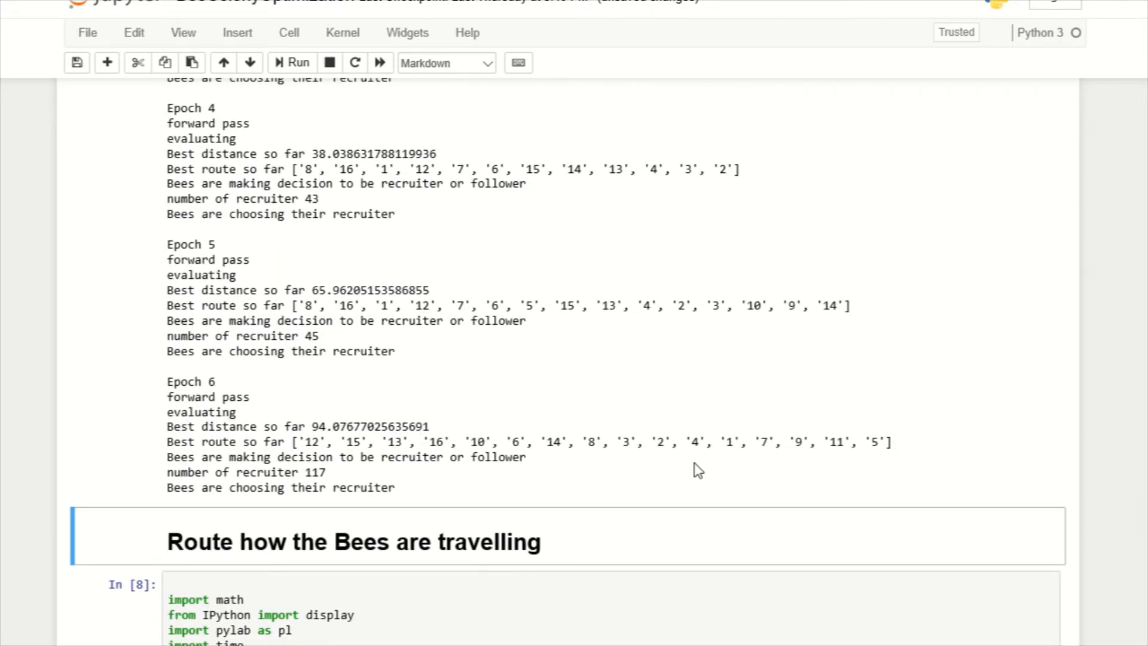
pyautogui.scroll(-3)
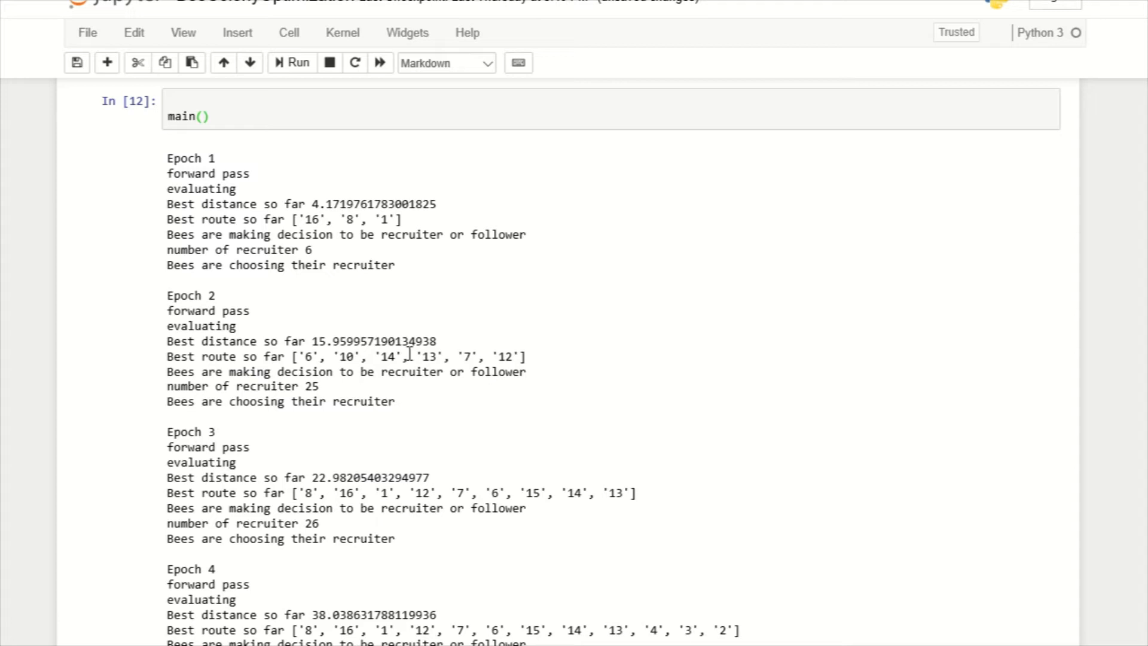
pyautogui.moveTo(324, 394)
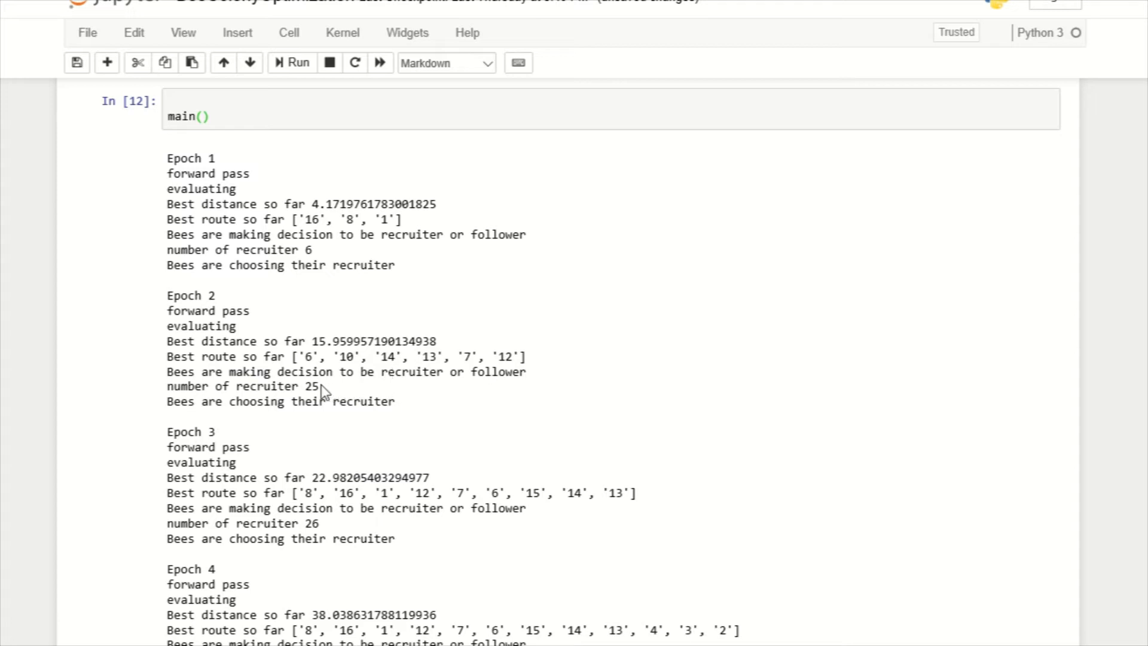
pyautogui.doubleClick(310, 386)
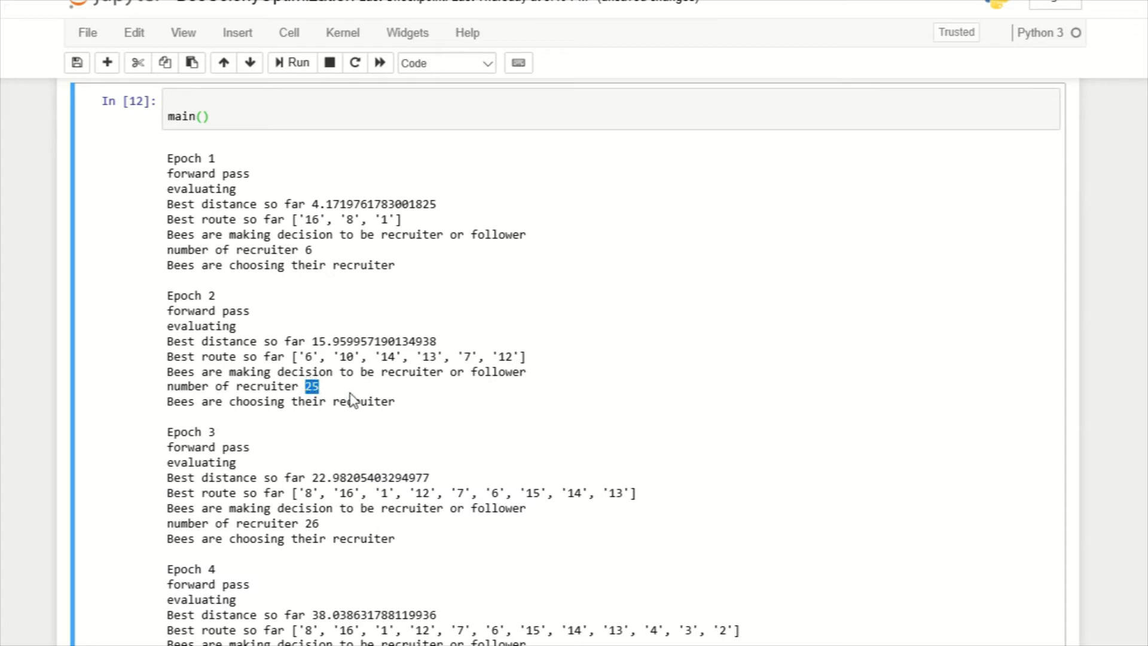
pyautogui.scroll(-3)
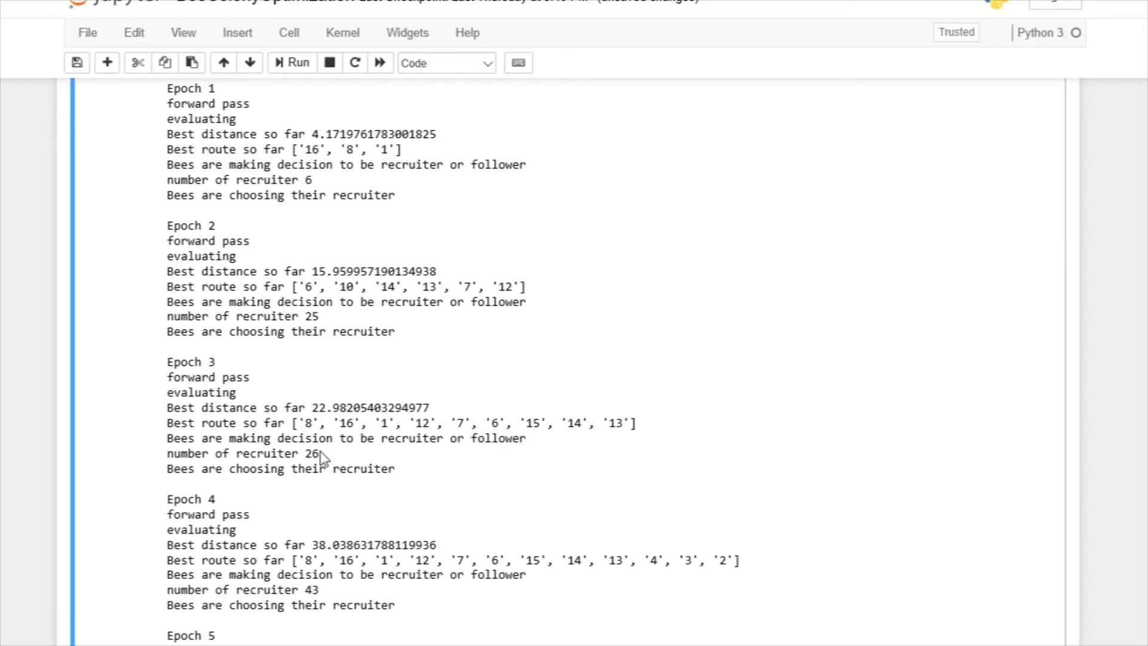
pyautogui.scroll(-3)
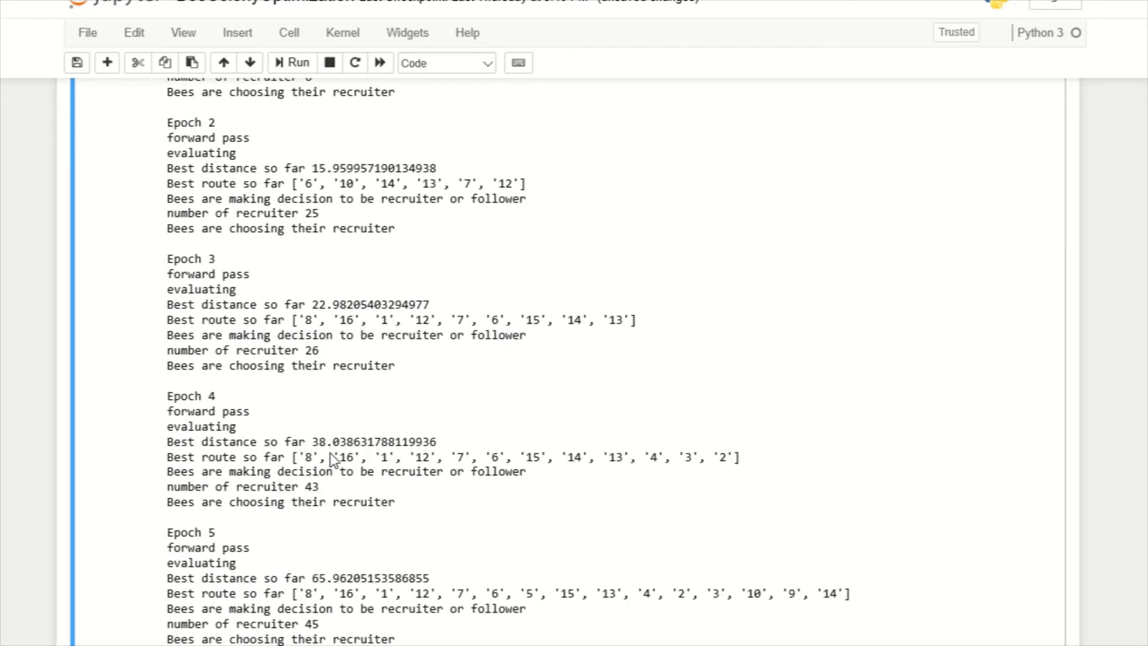
pyautogui.doubleClick(308, 487)
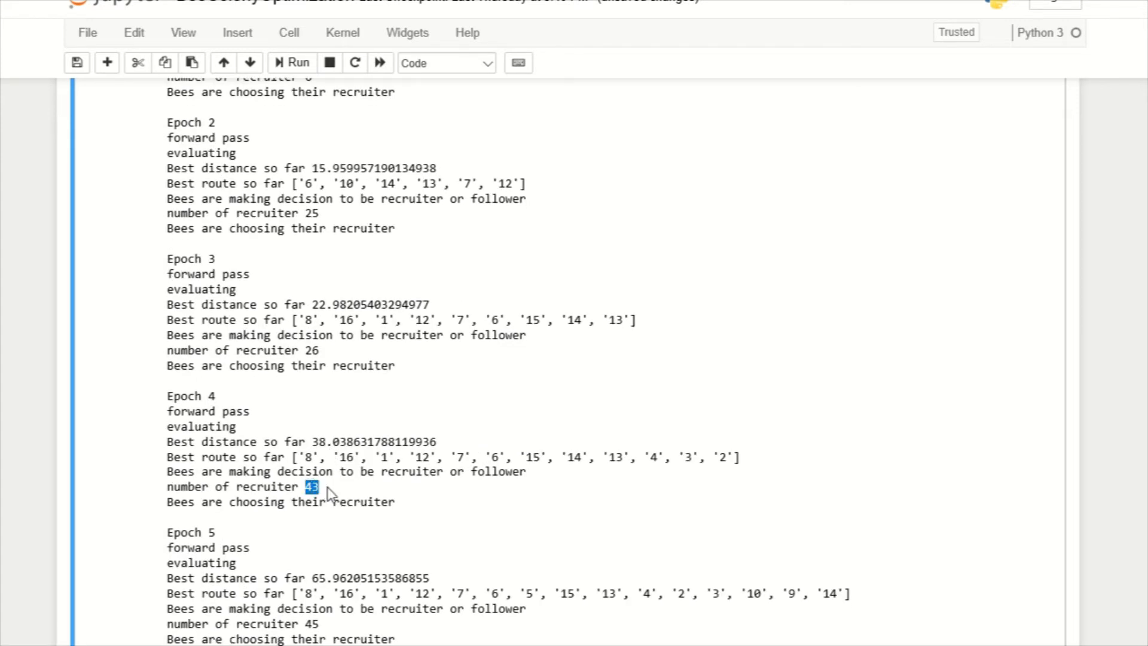
pyautogui.scroll(-3)
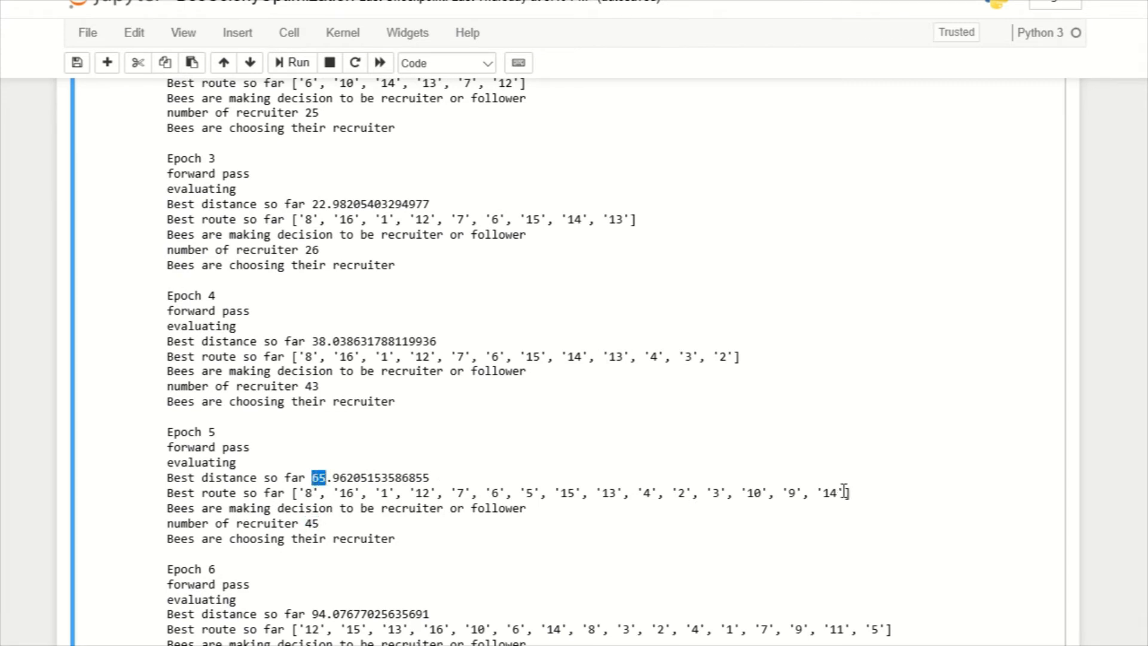
pyautogui.moveTo(303, 493); pyautogui.dragTo(846, 493)
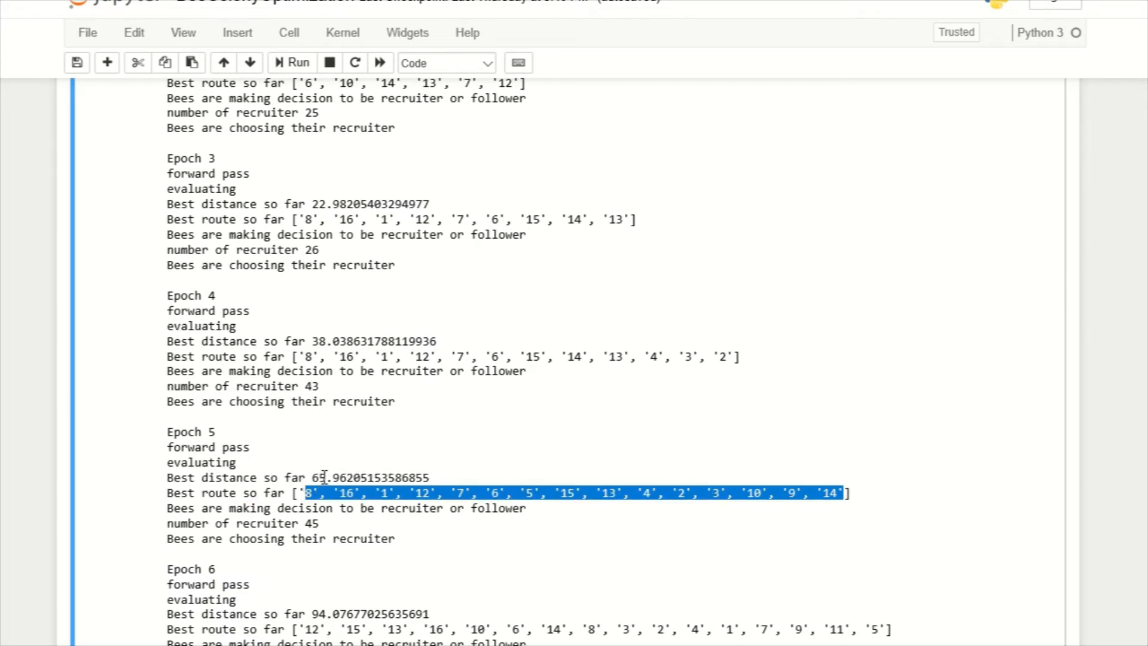
pyautogui.scroll(-3)
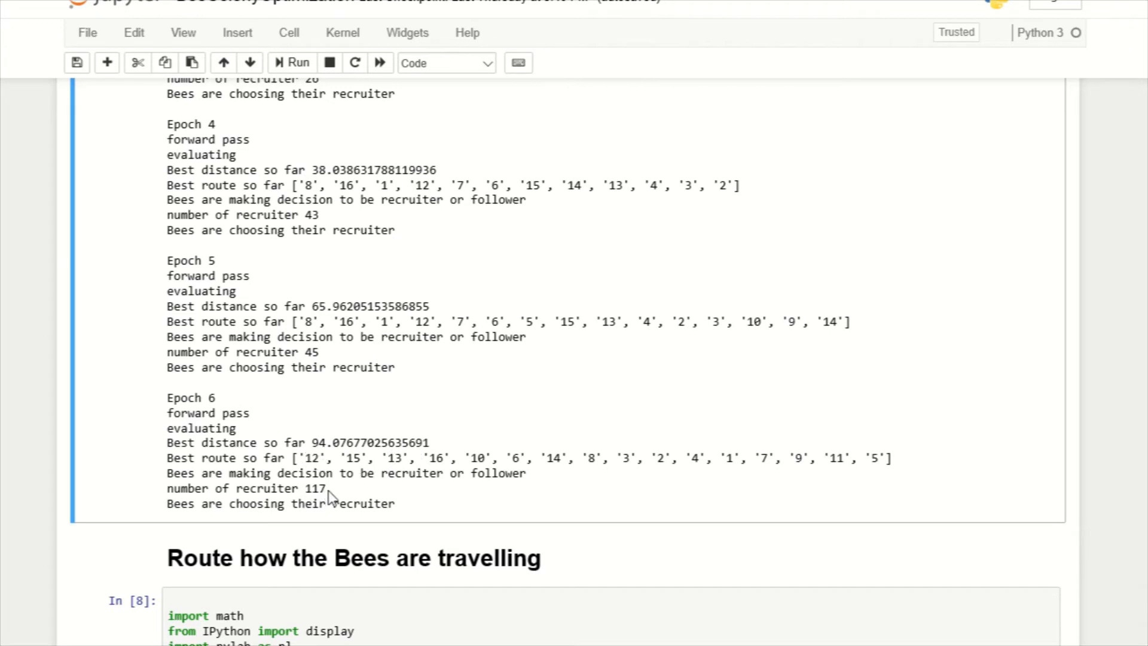
pyautogui.doubleClick(312, 488)
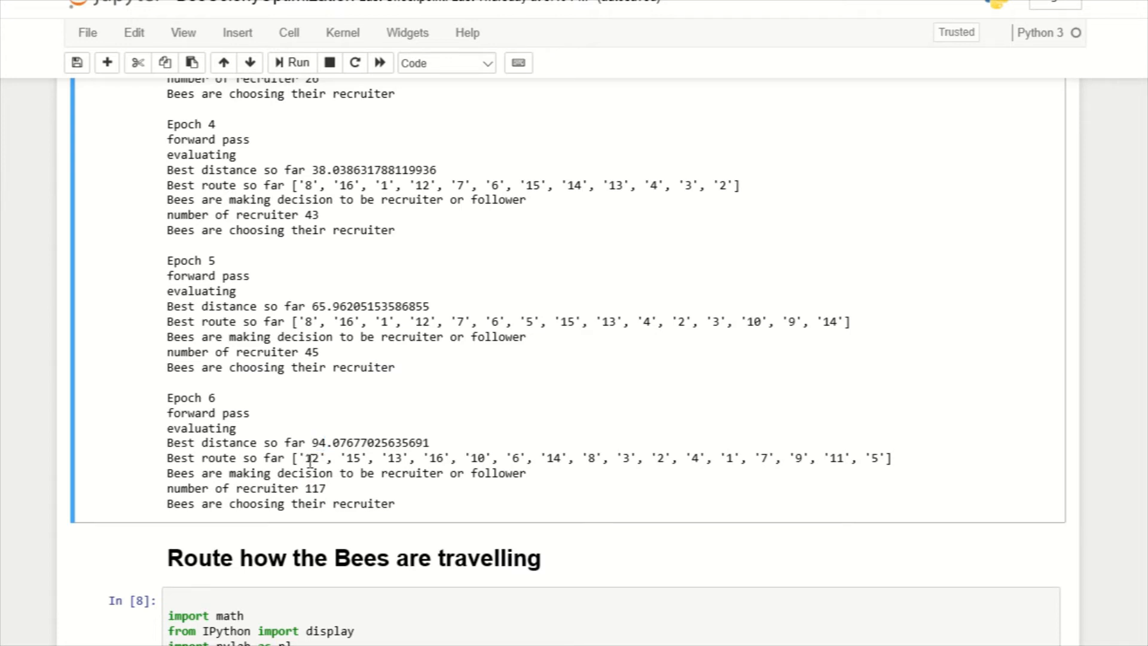
pyautogui.scroll(-3)
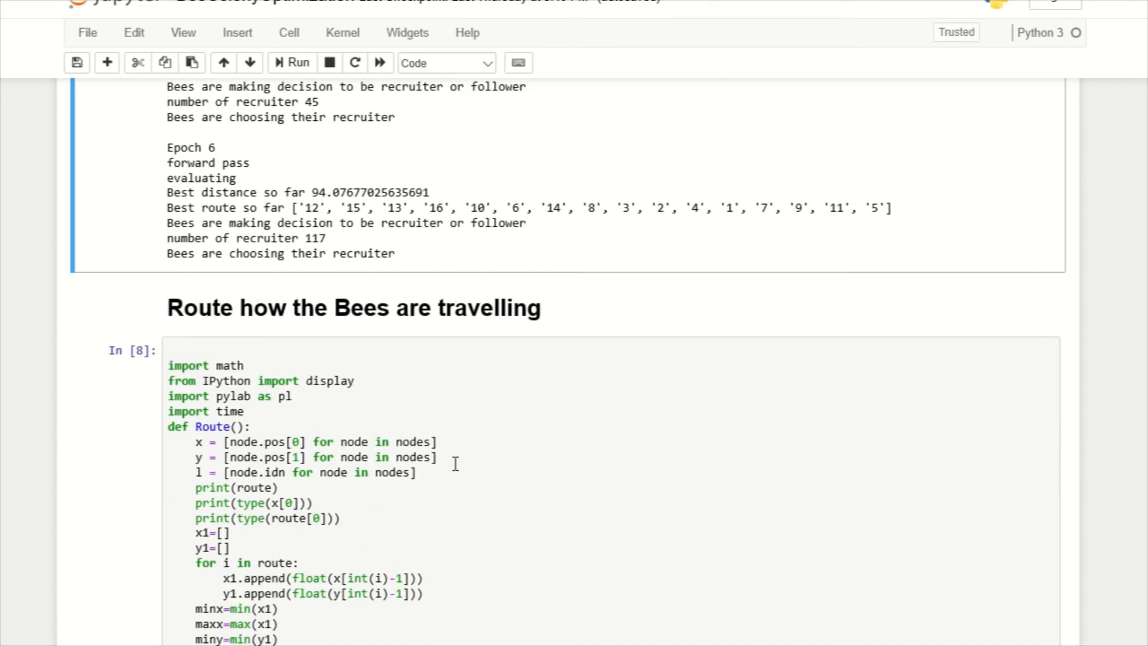
pyautogui.scroll(-3)
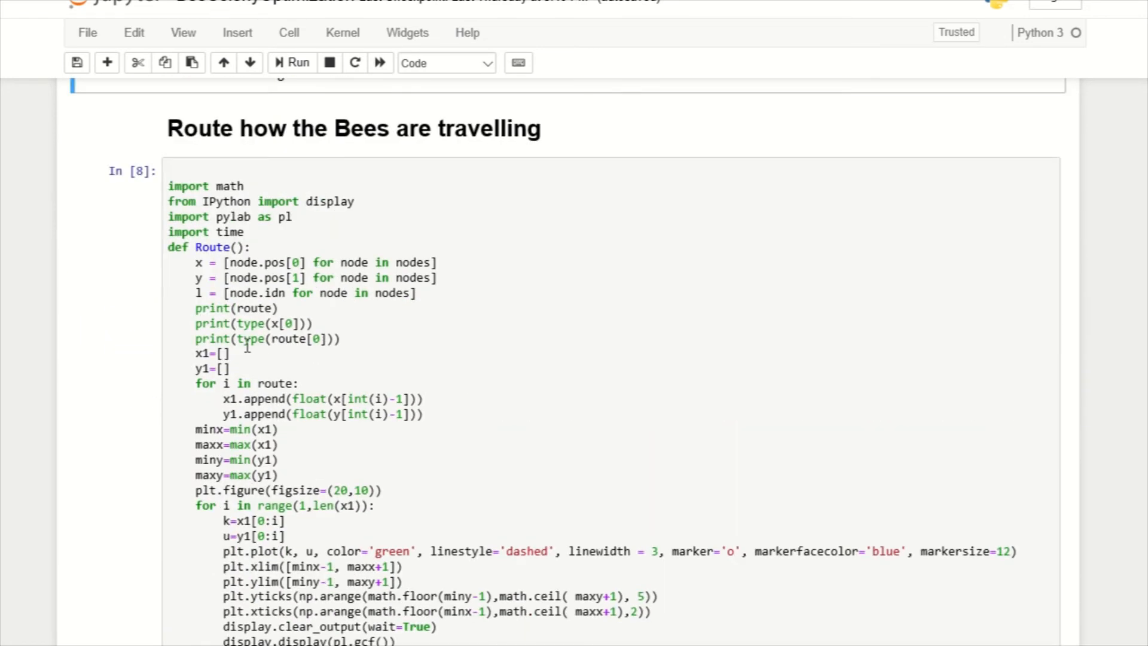
pyautogui.click(204, 186)
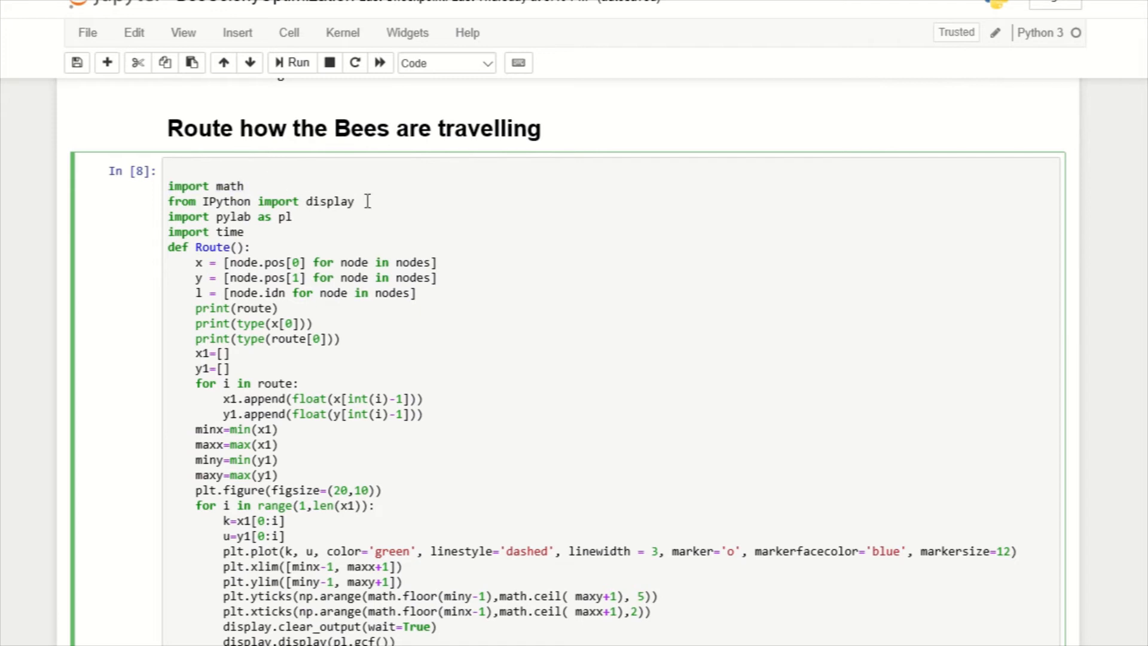
pyautogui.tripleClick(259, 201)
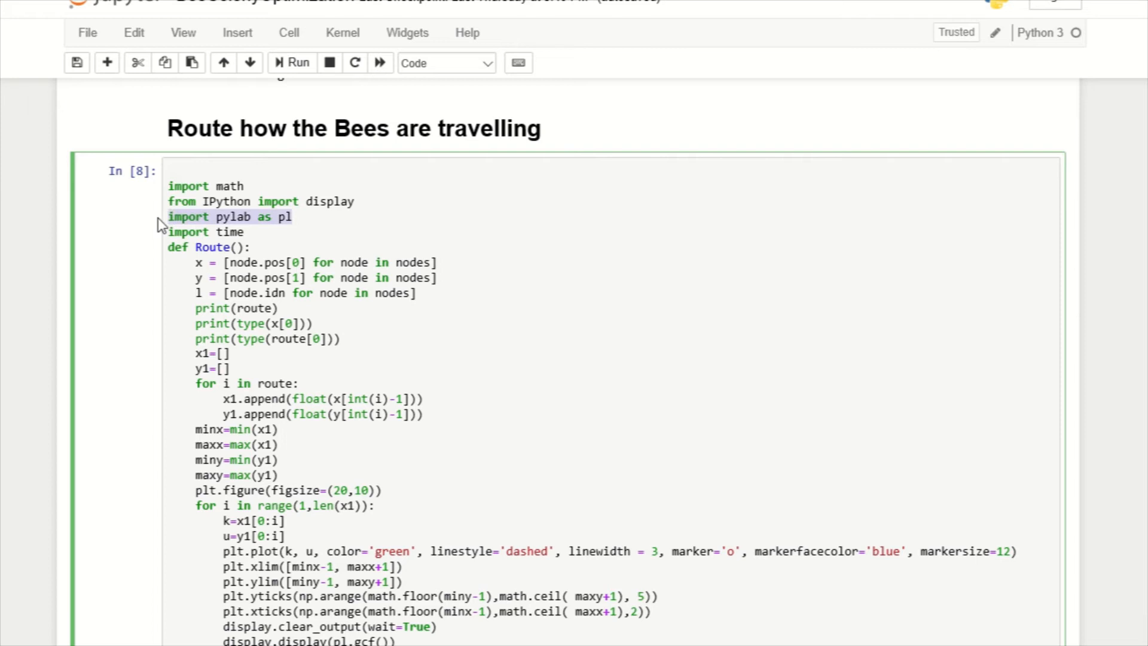
pyautogui.click(213, 232)
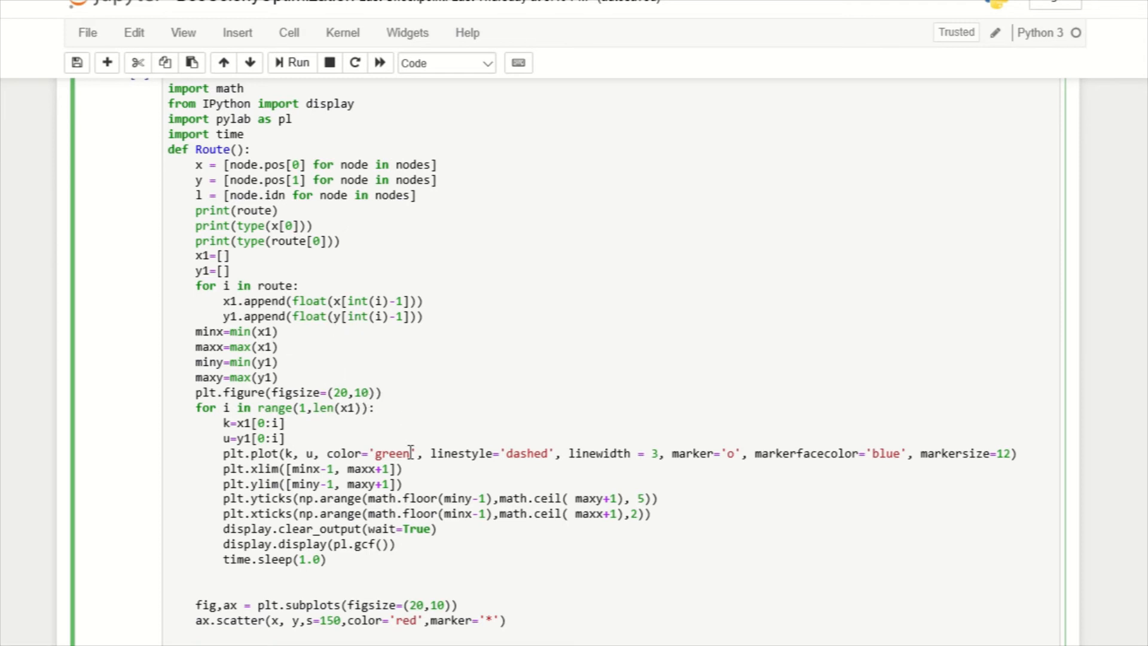
# - Scroll down through the Route cell output to view the dashed green route and red-star node scatter plot
pyautogui.scroll(-3)
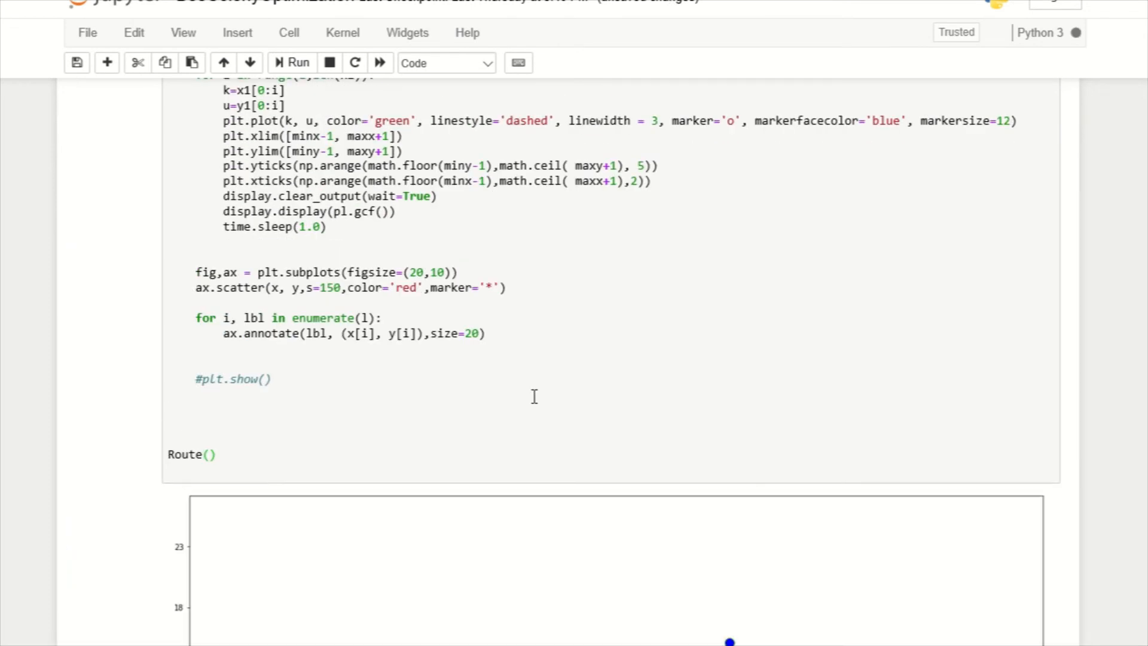
pyautogui.scroll(-3)
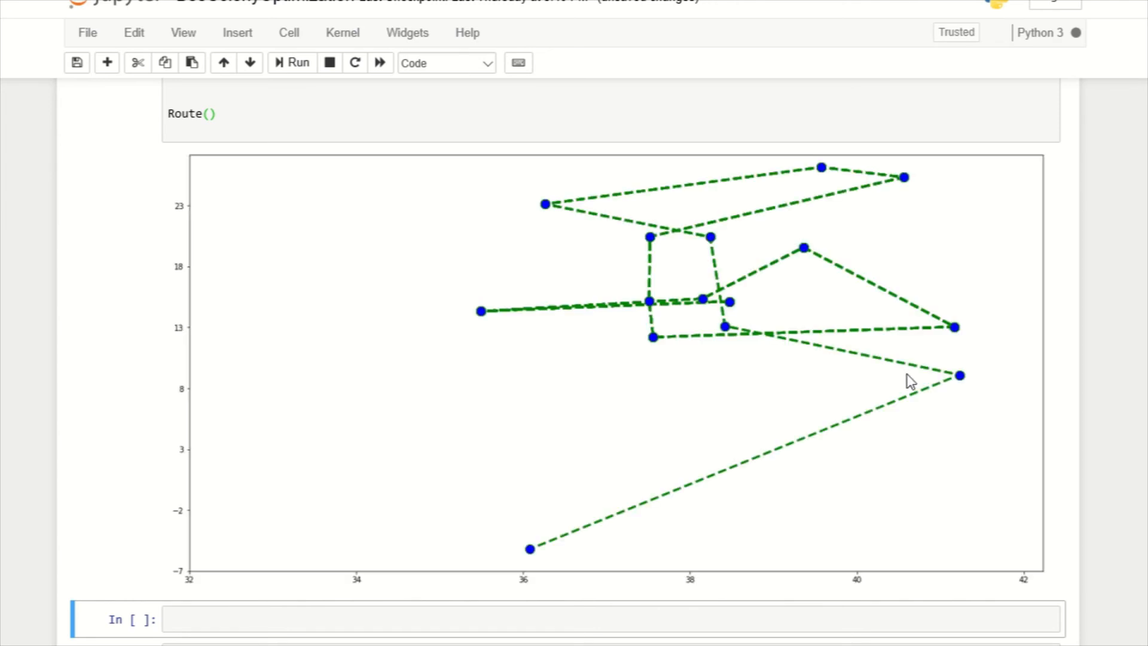
pyautogui.scroll(-3)
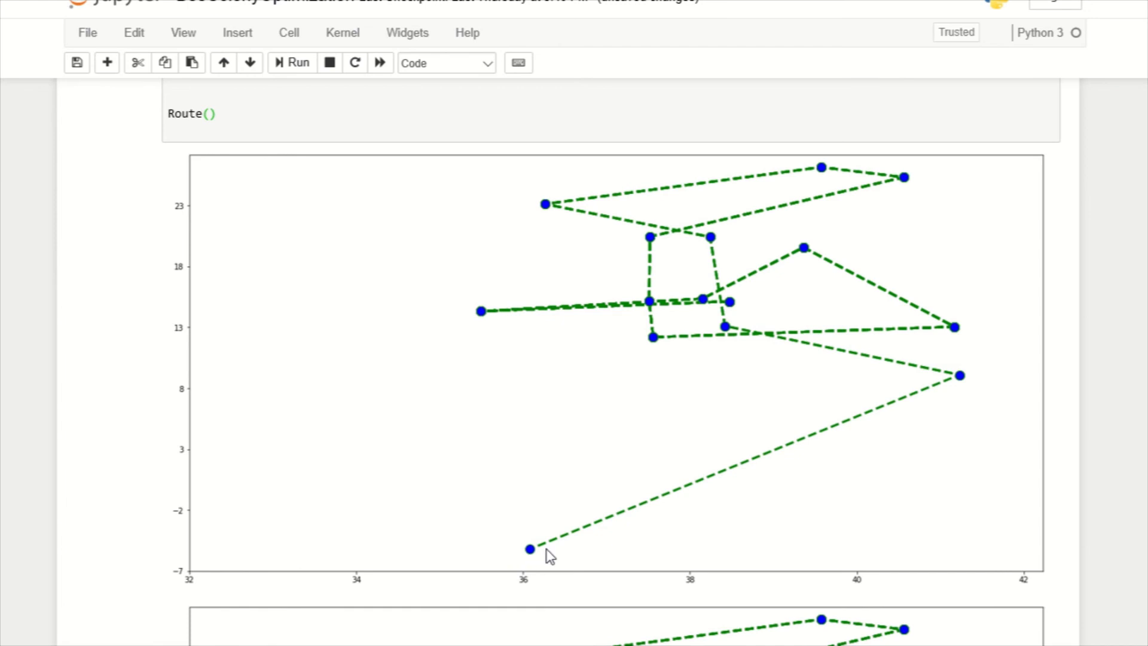
pyautogui.scroll(-3)
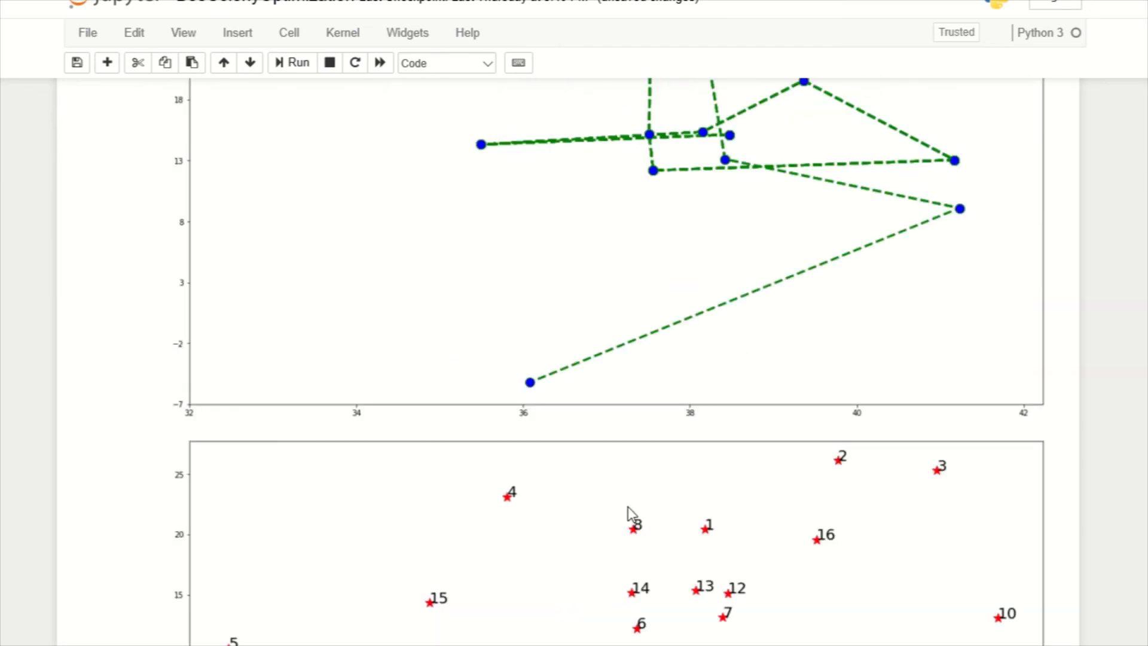
pyautogui.scroll(-3)
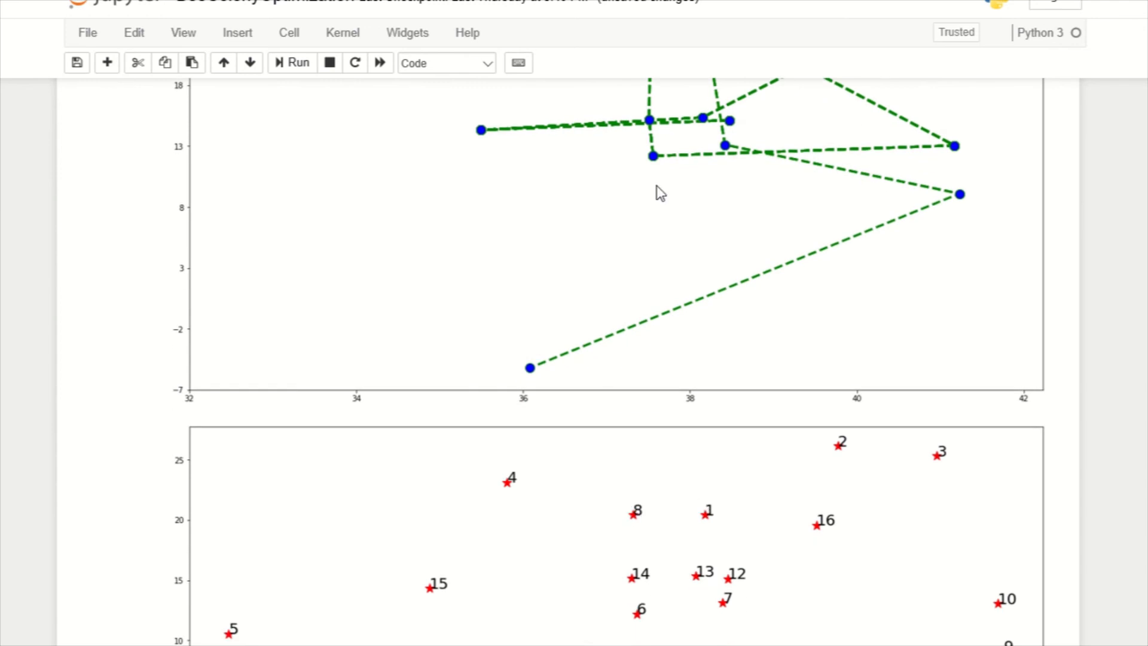
pyautogui.scroll(-3)
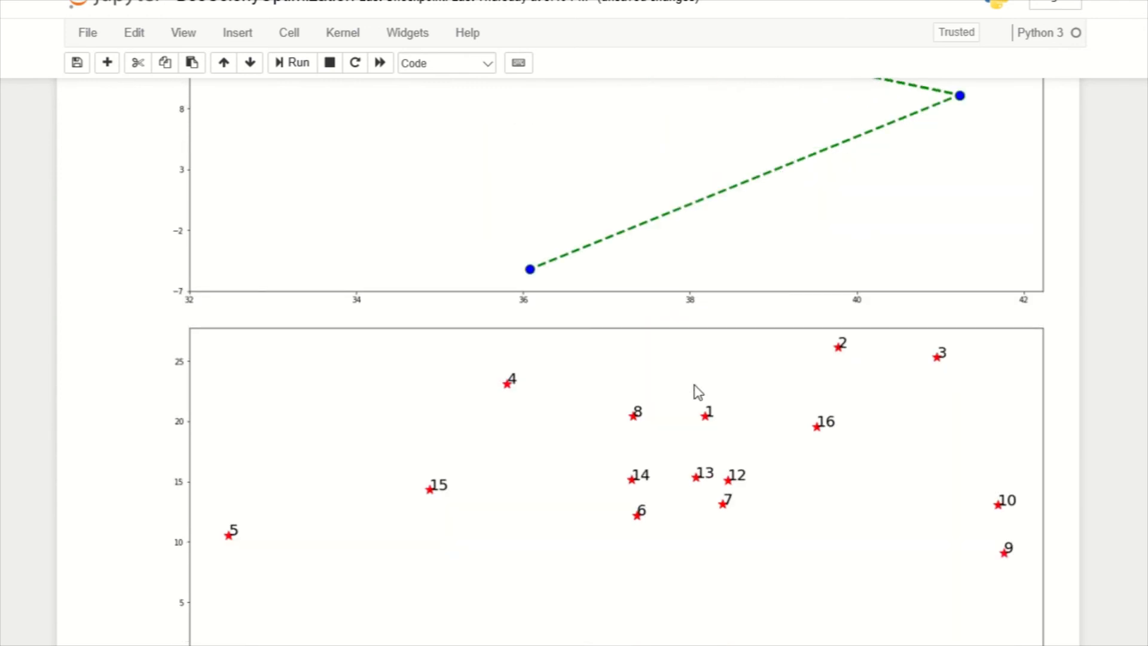